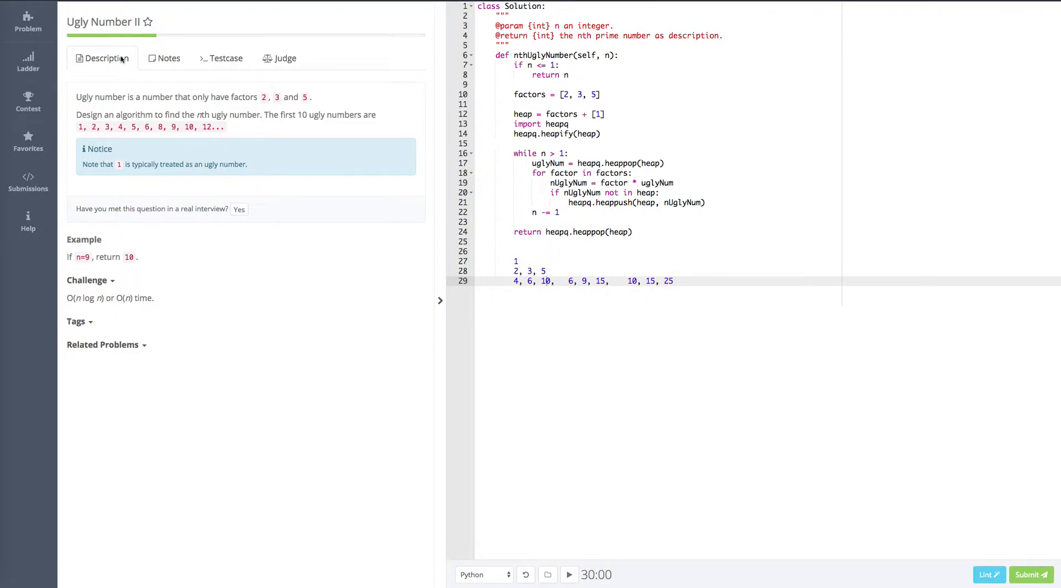
mouse_move(108, 26)
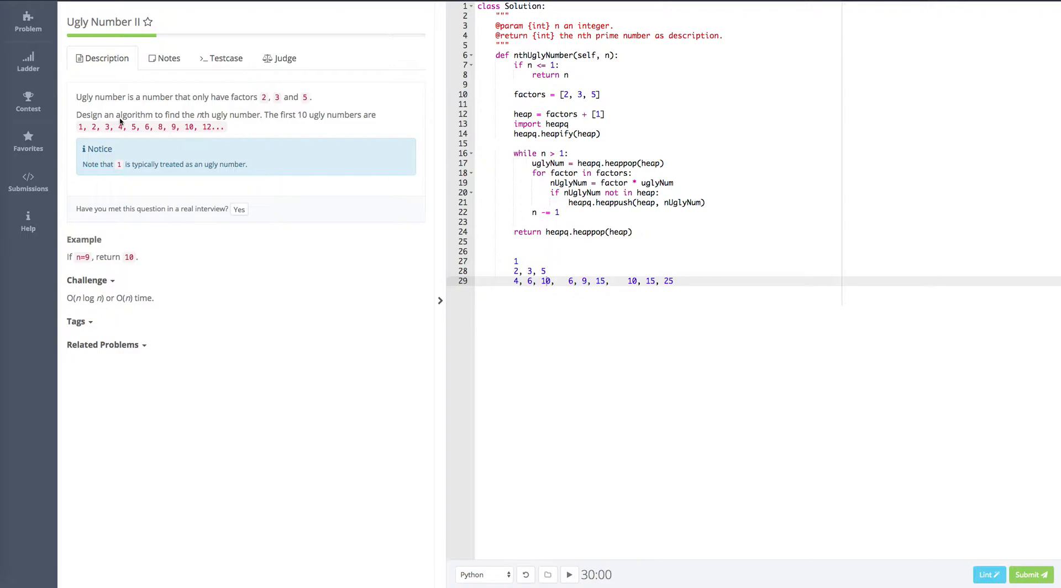
mouse_move(106, 105)
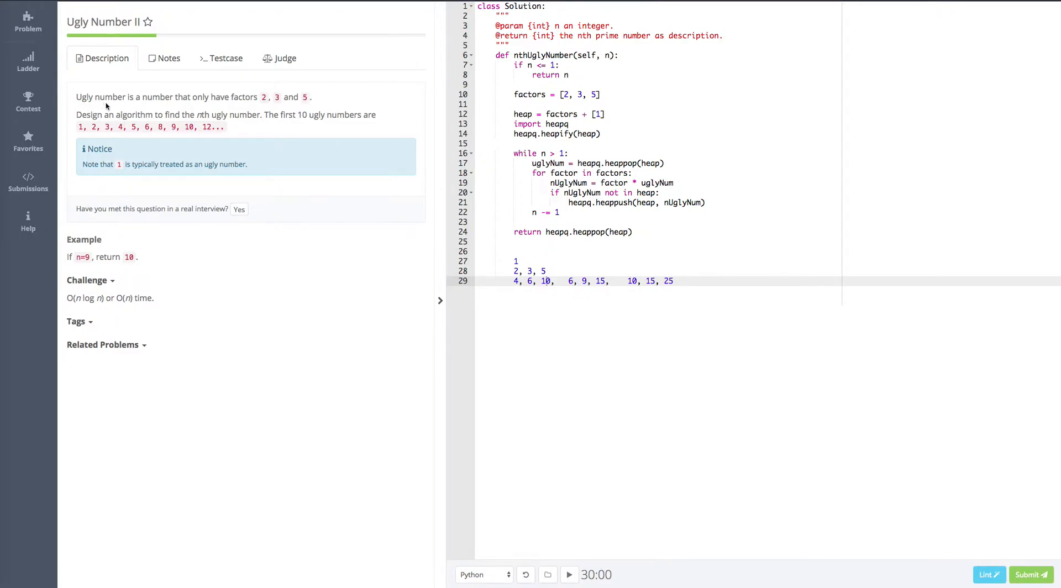
mouse_move(143, 111)
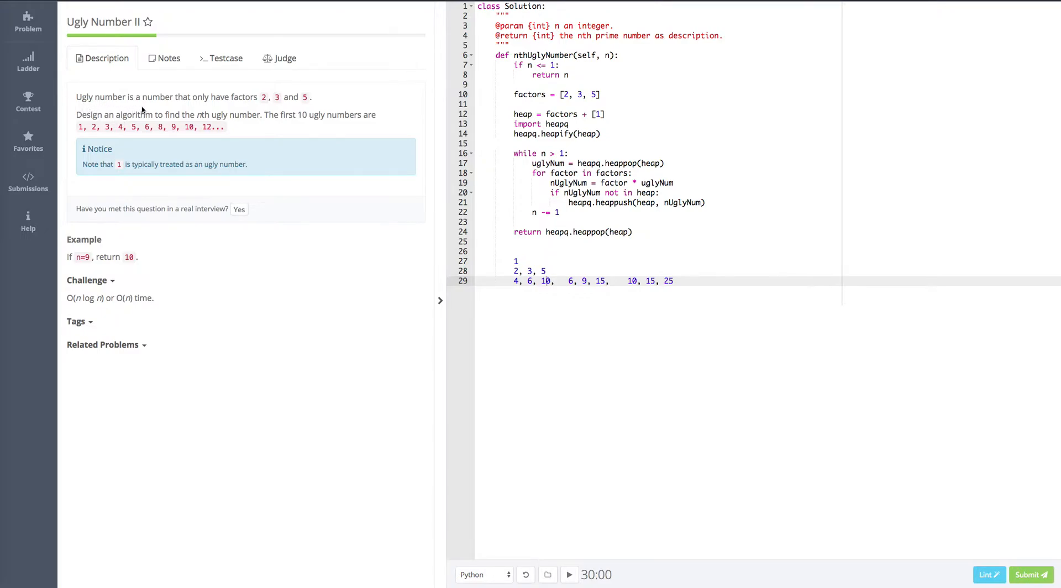
mouse_move(205, 107)
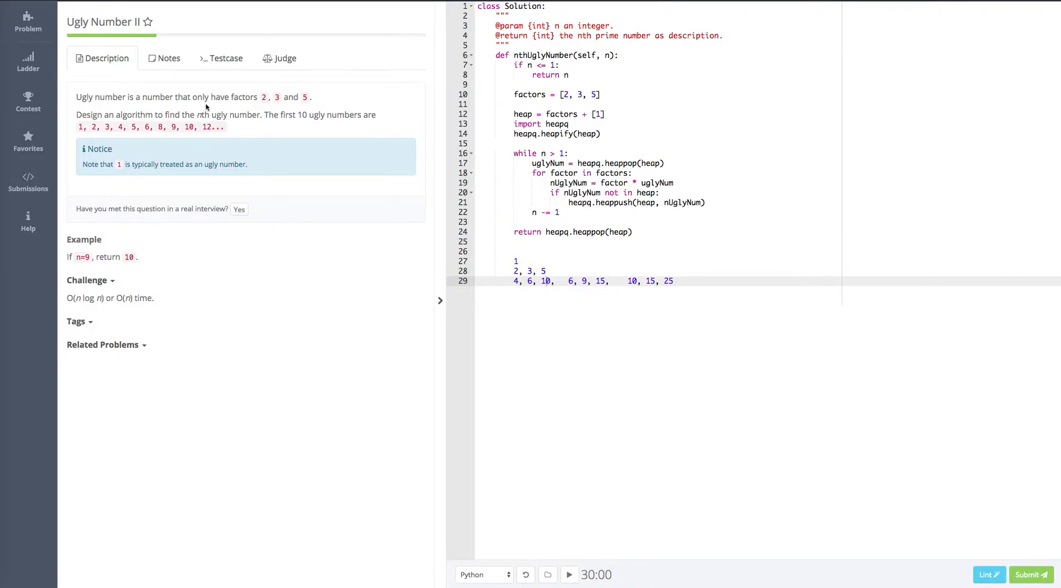
mouse_move(321, 108)
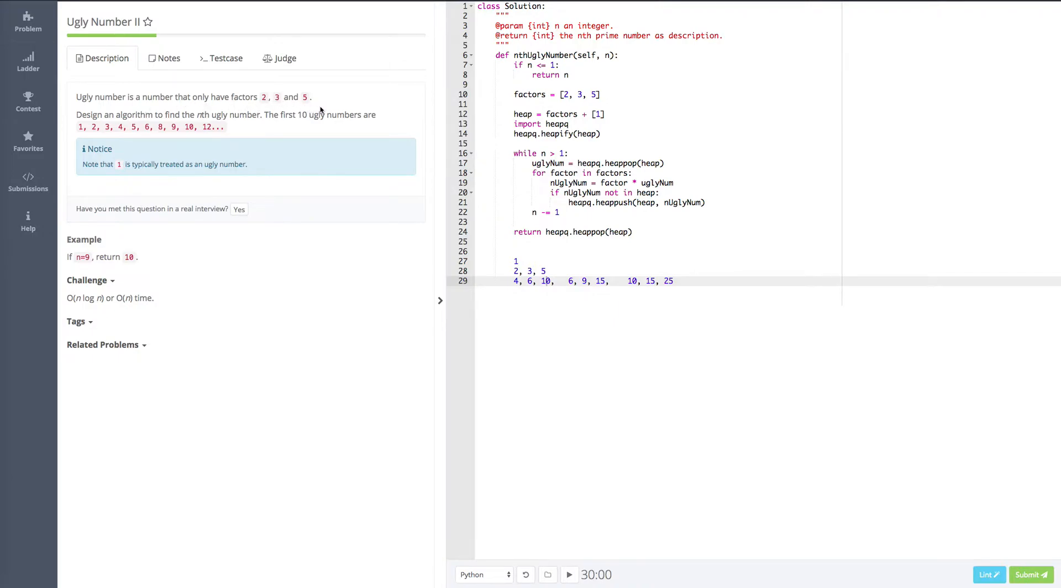
mouse_move(106, 118)
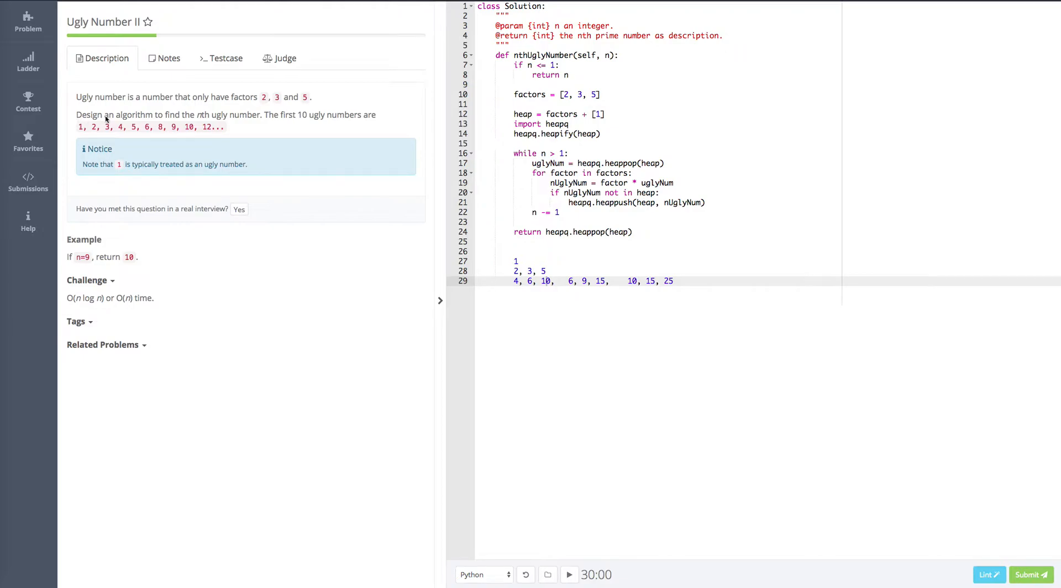
mouse_move(175, 117)
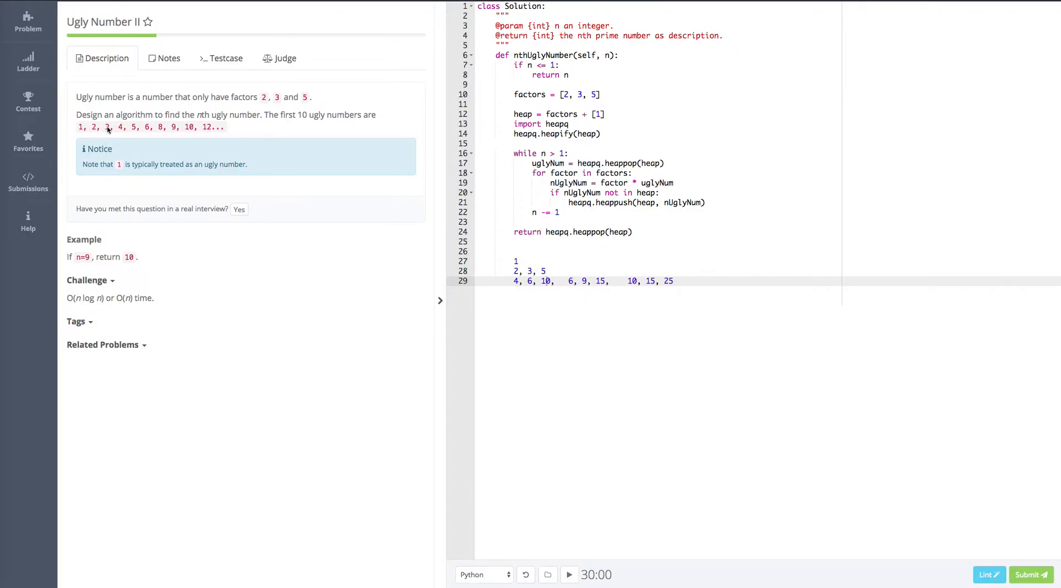
mouse_move(176, 131)
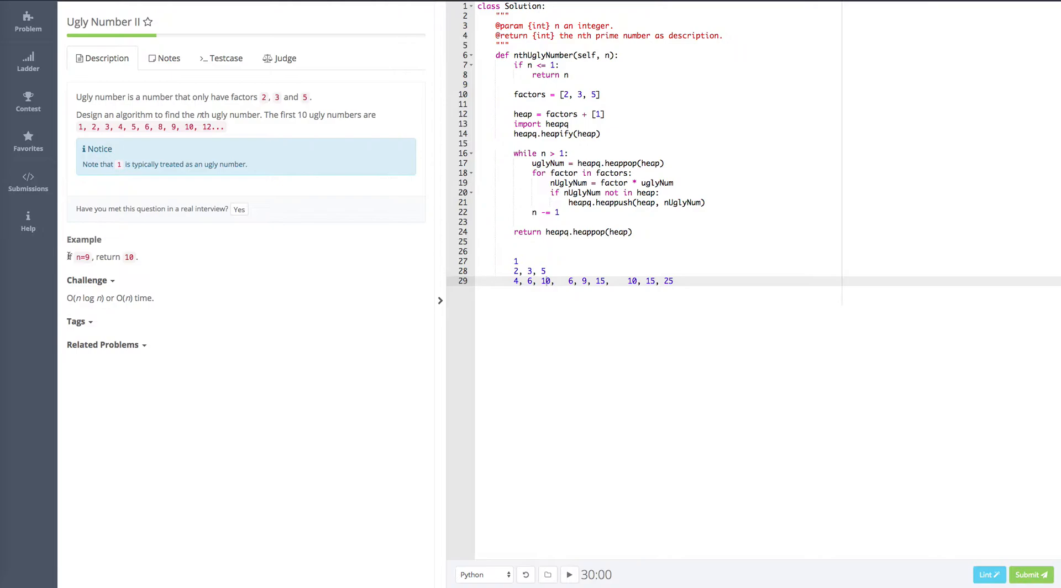
mouse_move(92, 260)
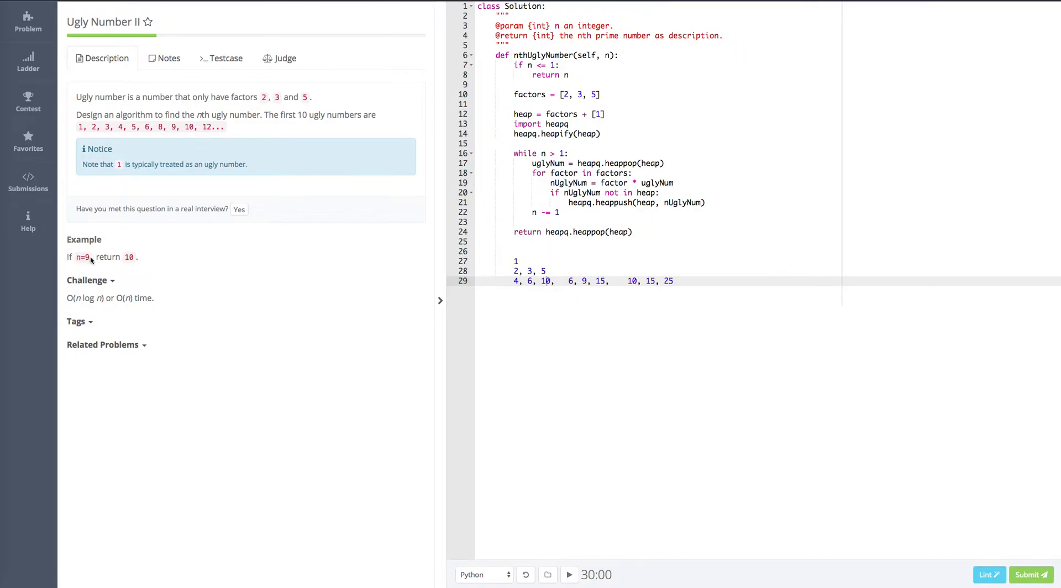
Highlight the first ten ugly numbers and the factors 2, 3, 5 in the description while noting the generations.
drag(79, 126, 100, 126)
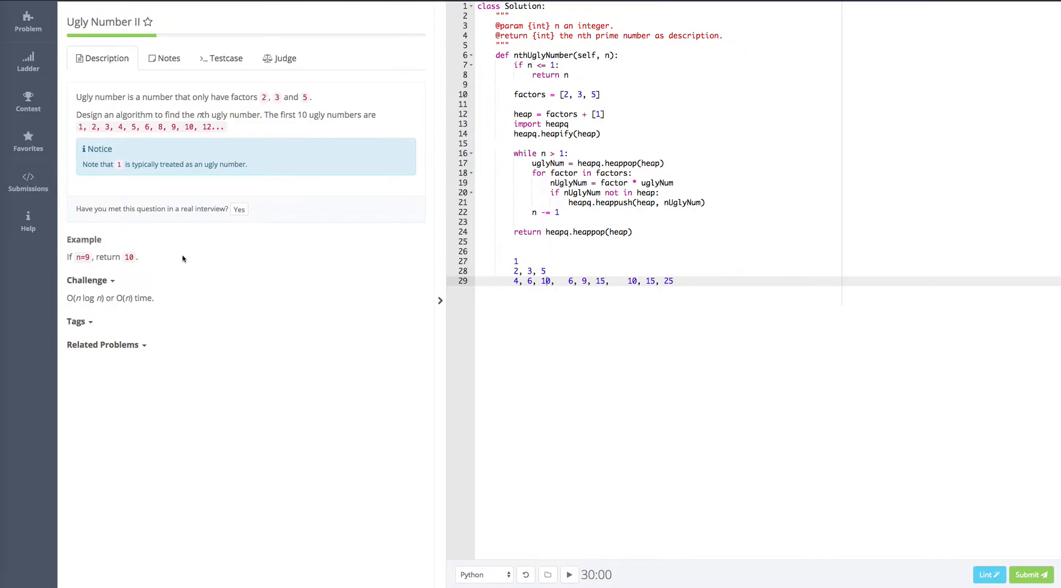
mouse_move(250, 131)
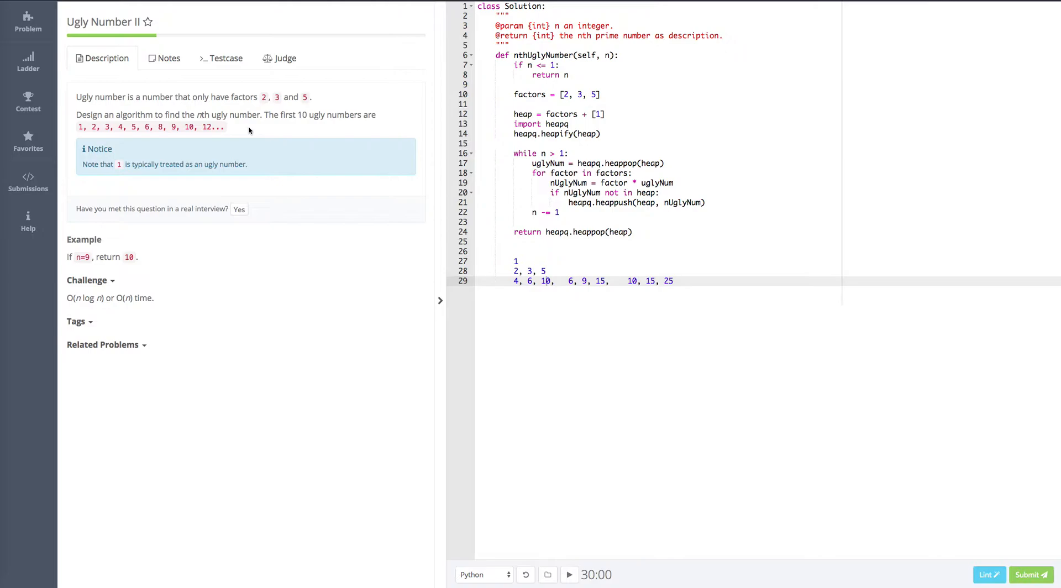
mouse_move(254, 129)
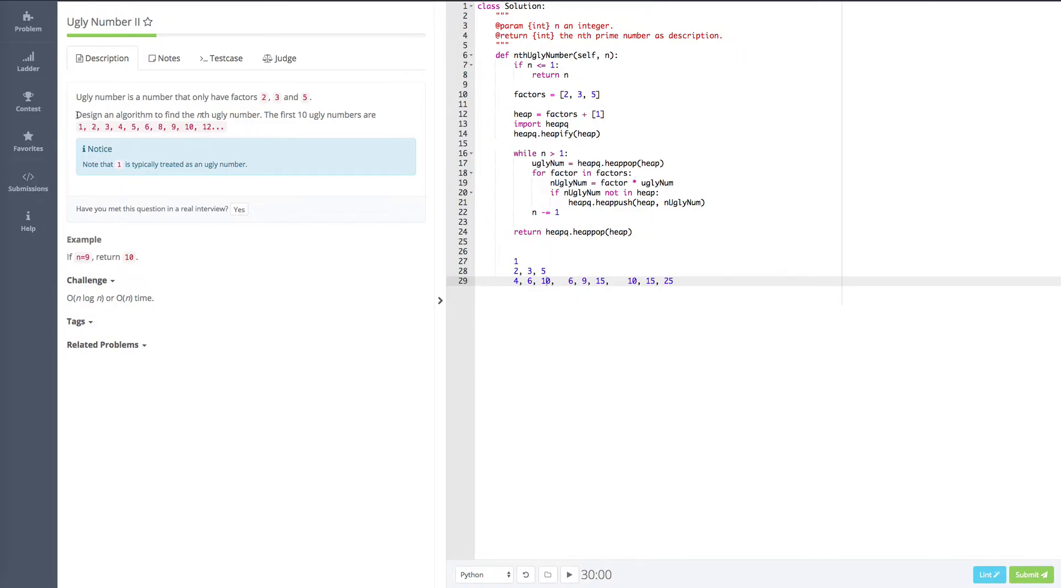
mouse_move(265, 133)
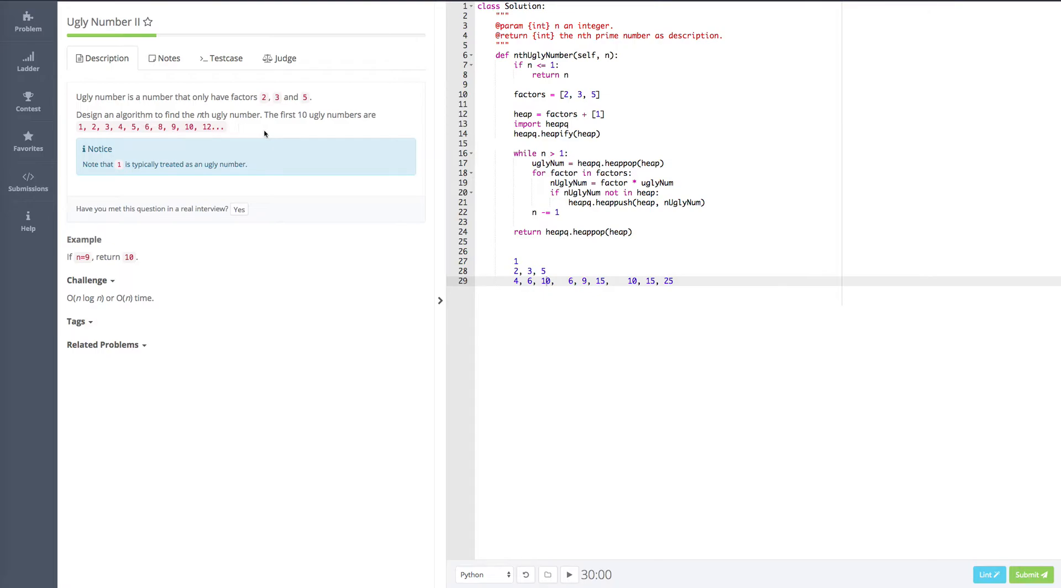
double_click(201, 115)
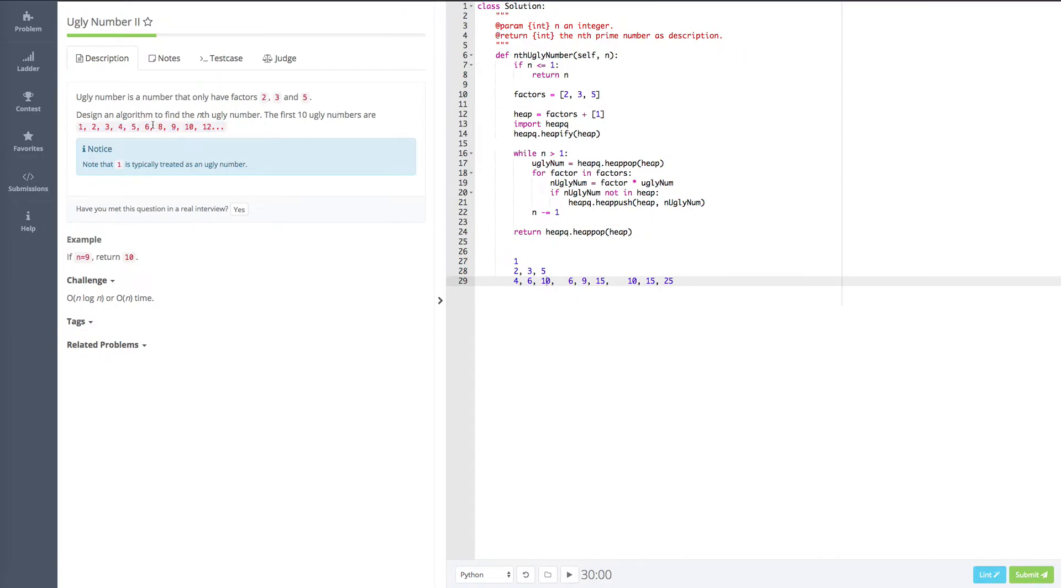
drag(79, 126, 197, 126)
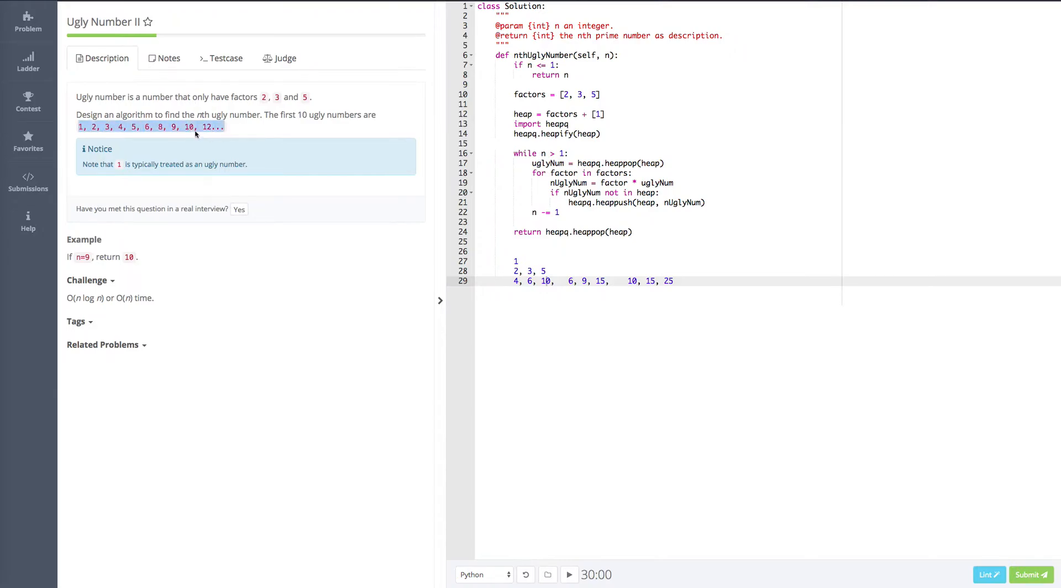
mouse_move(272, 132)
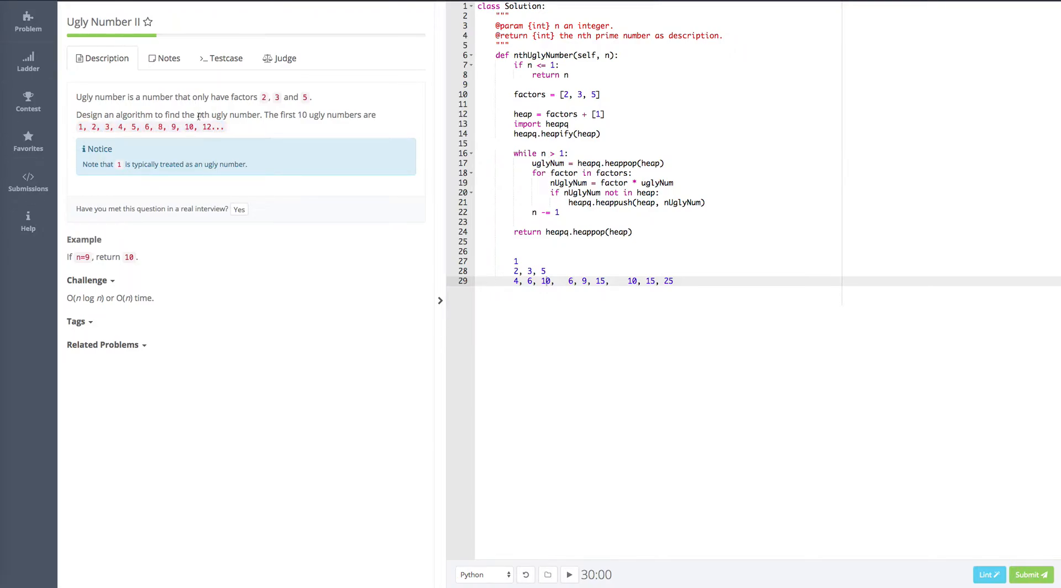
mouse_move(252, 126)
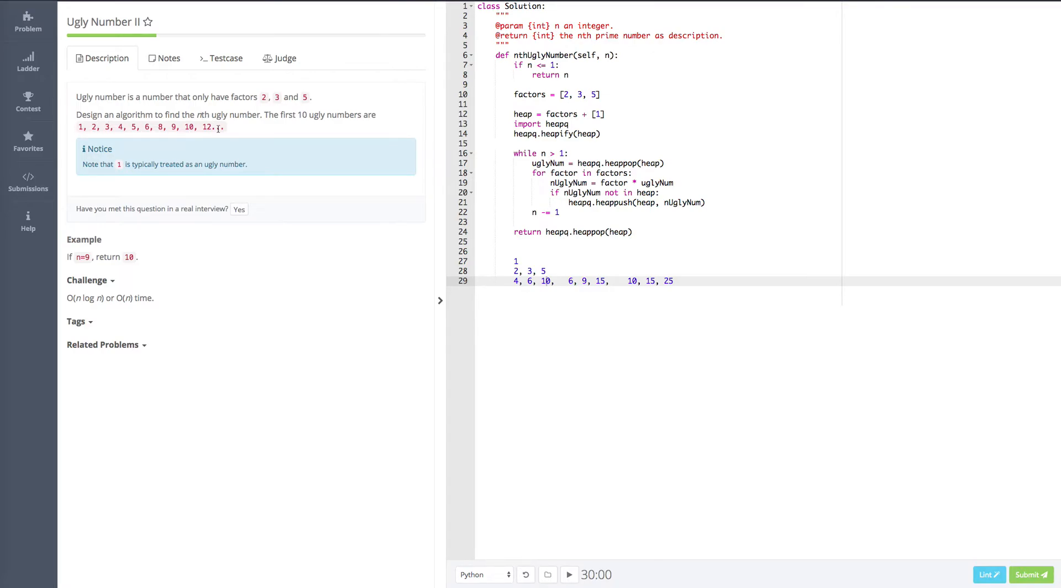
double_click(212, 127)
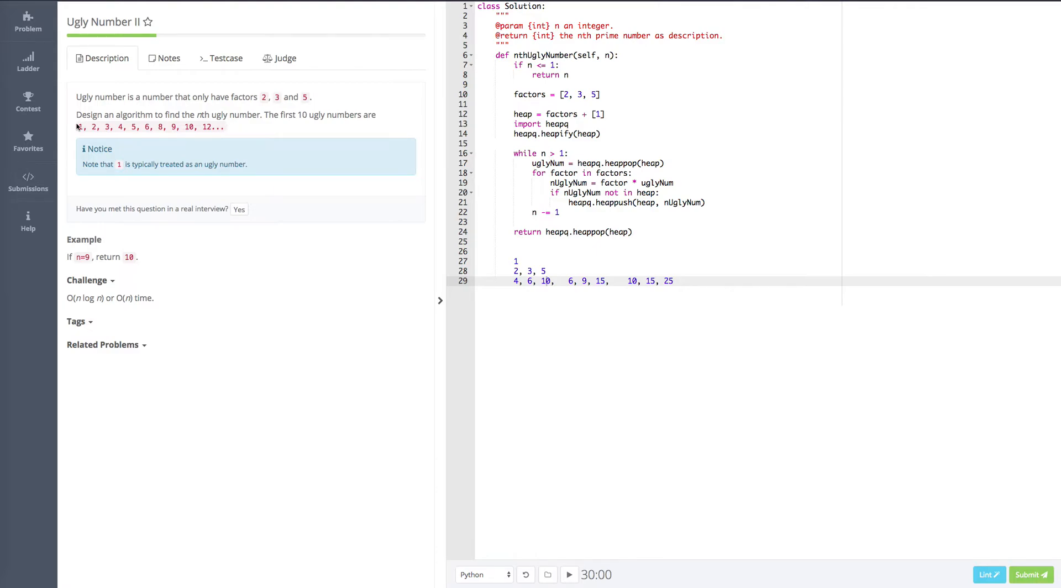
drag(80, 126, 227, 126)
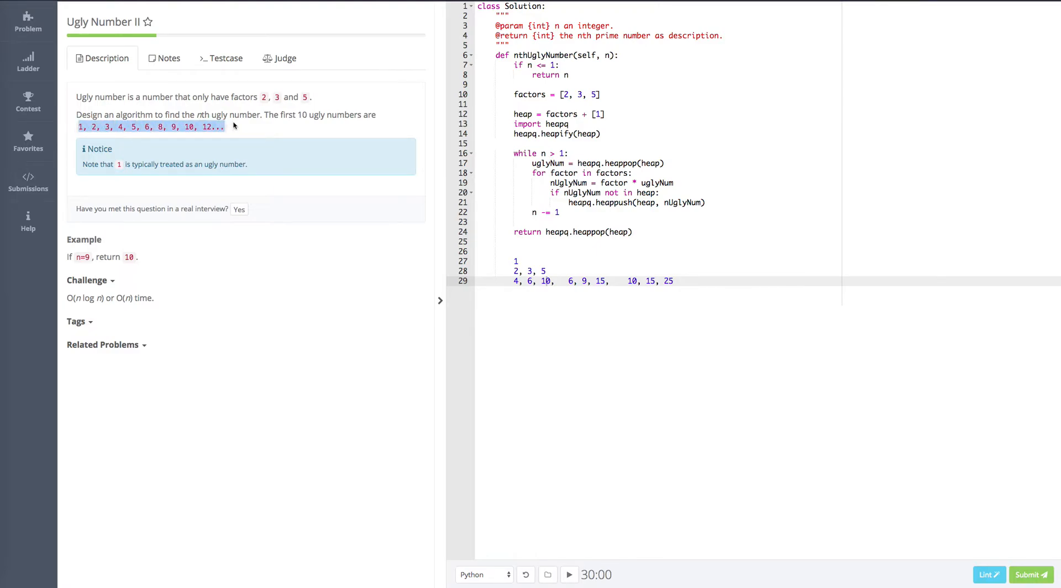
mouse_move(266, 134)
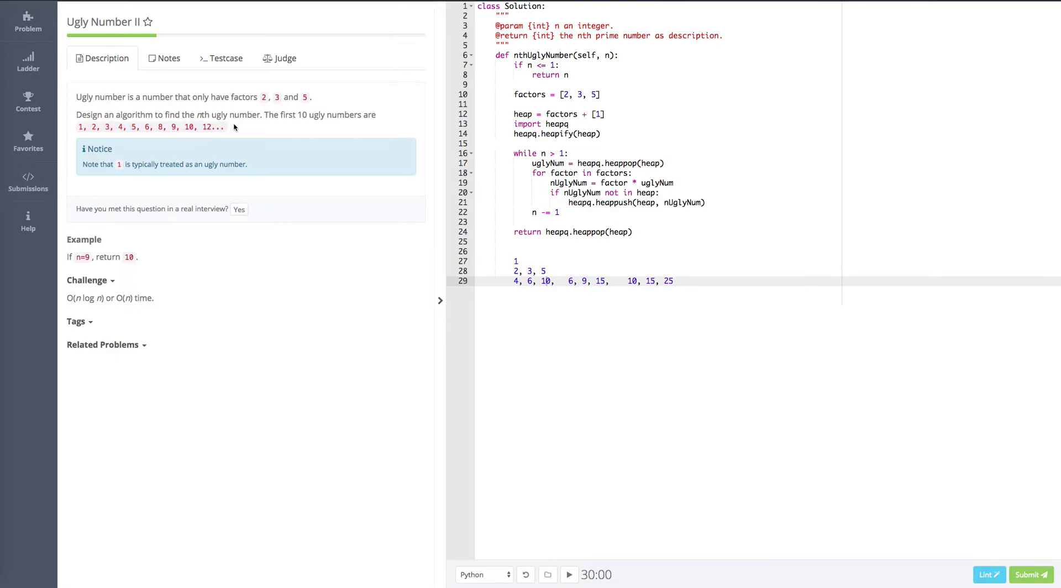
mouse_move(225, 131)
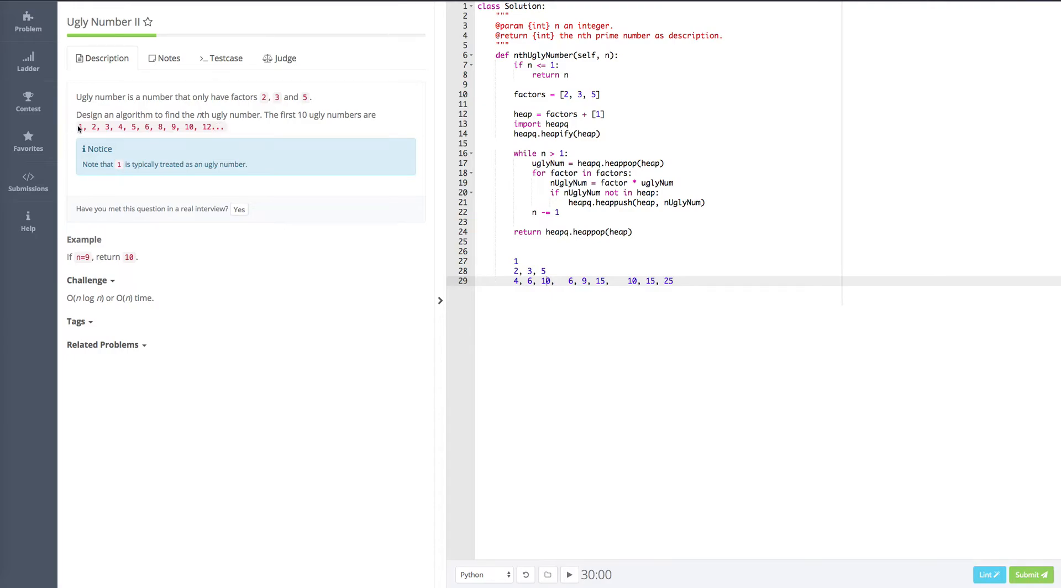
drag(77, 126, 226, 126)
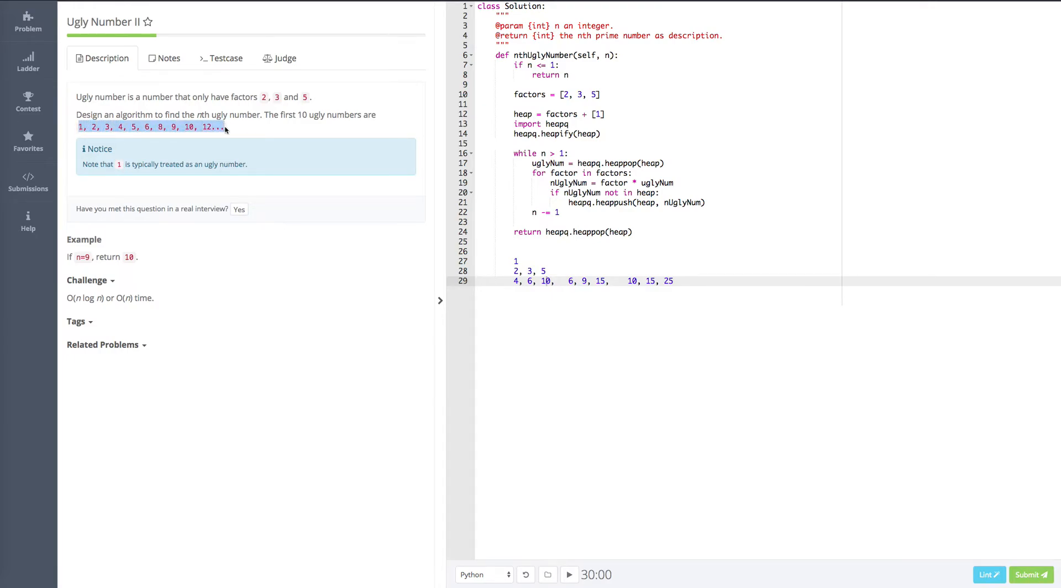
mouse_move(220, 159)
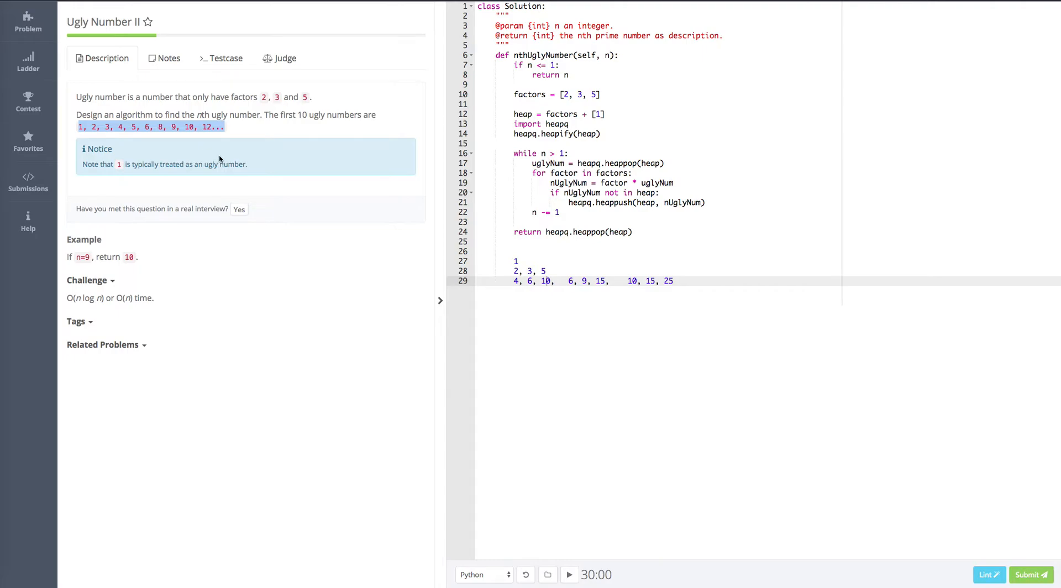
mouse_move(307, 210)
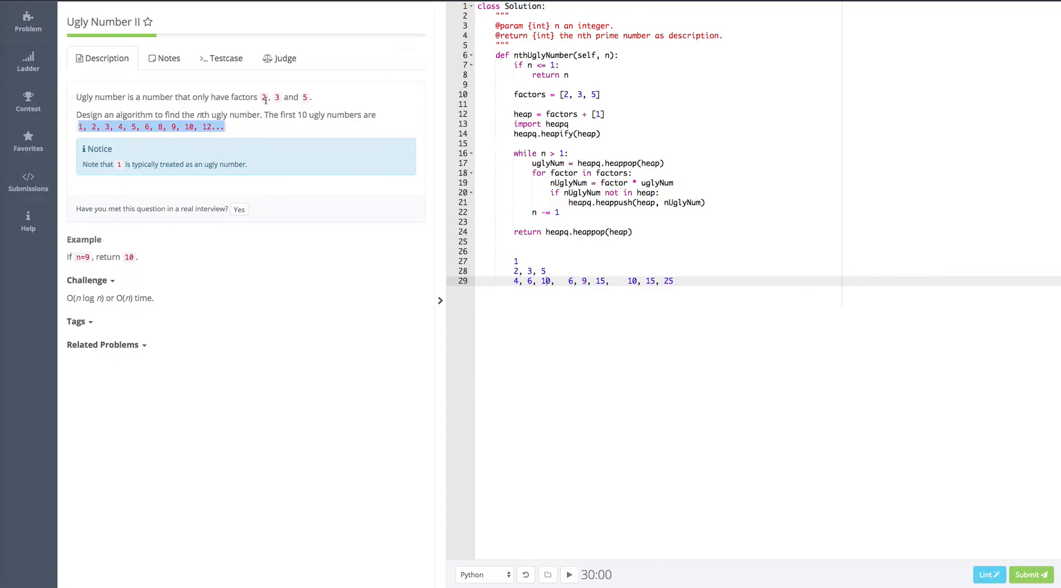
mouse_move(341, 104)
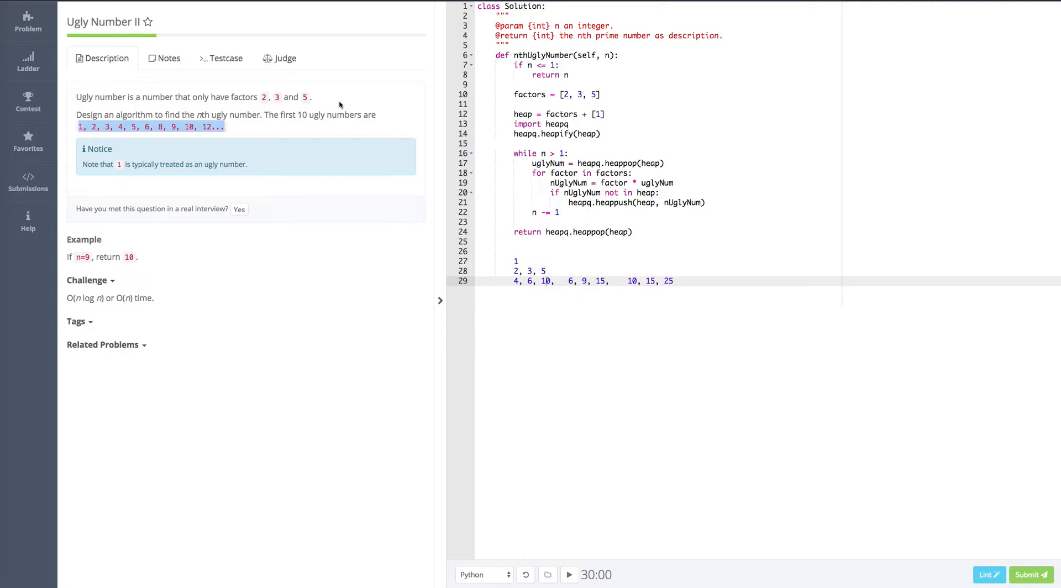
mouse_move(267, 100)
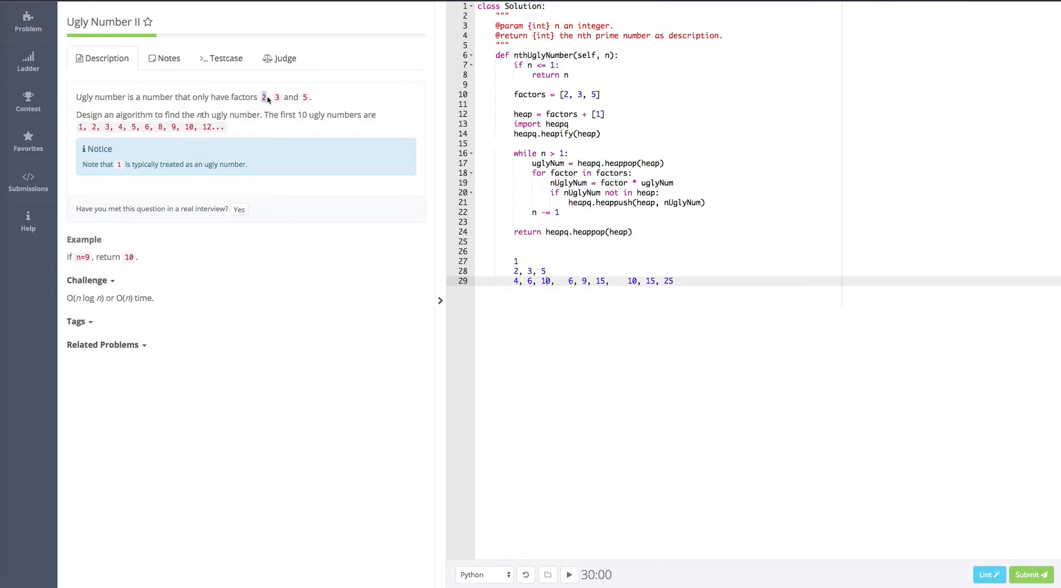
drag(263, 98, 290, 98)
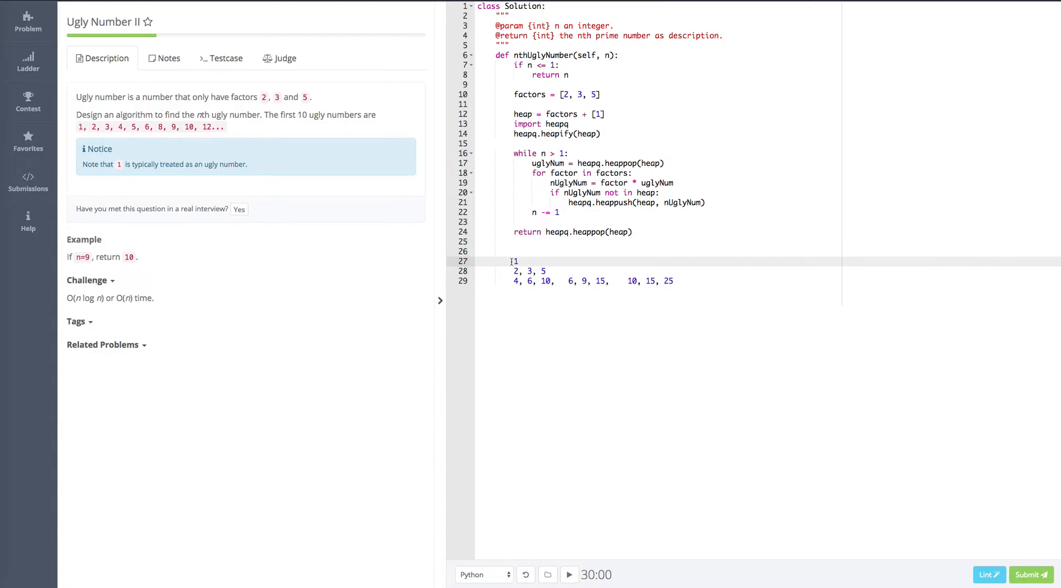
drag(514, 261, 685, 280)
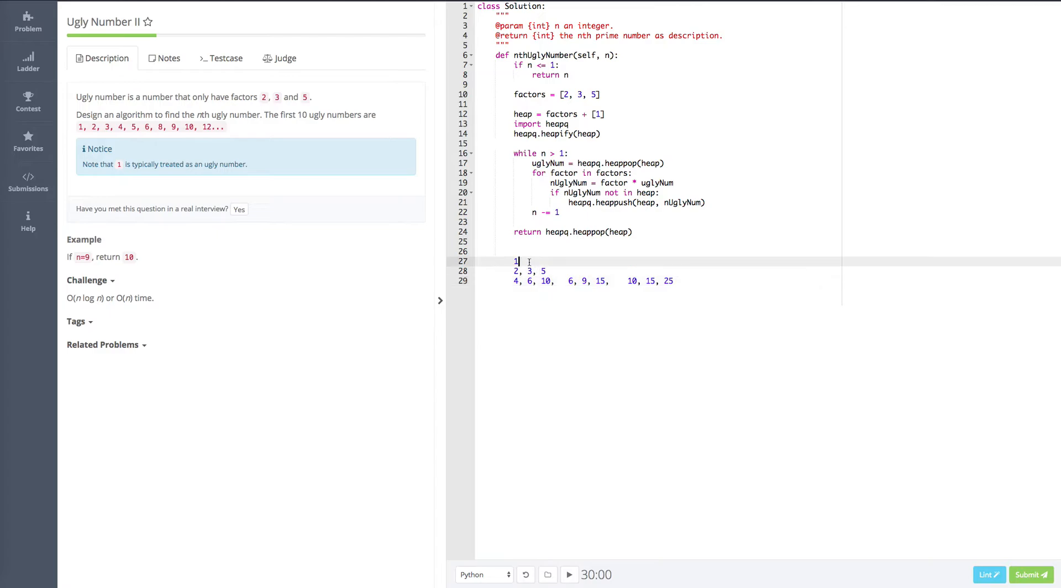
mouse_move(130, 182)
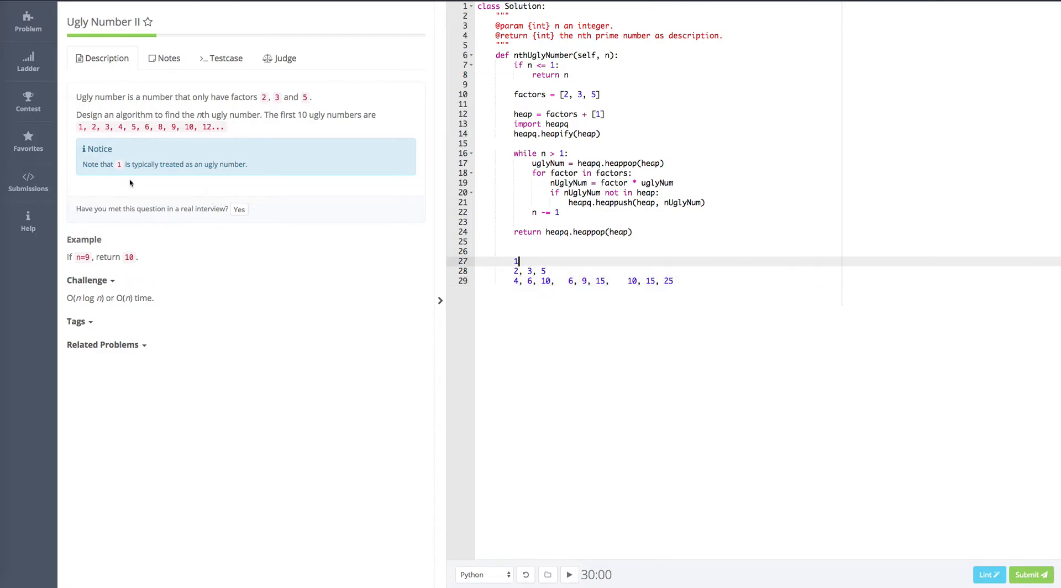
drag(124, 163, 207, 163)
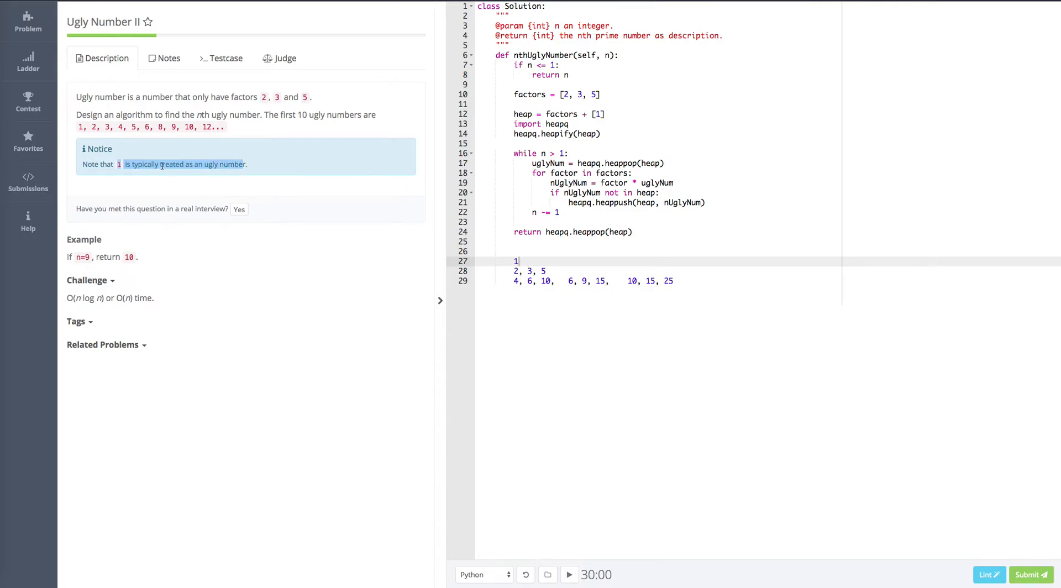
click(537, 270)
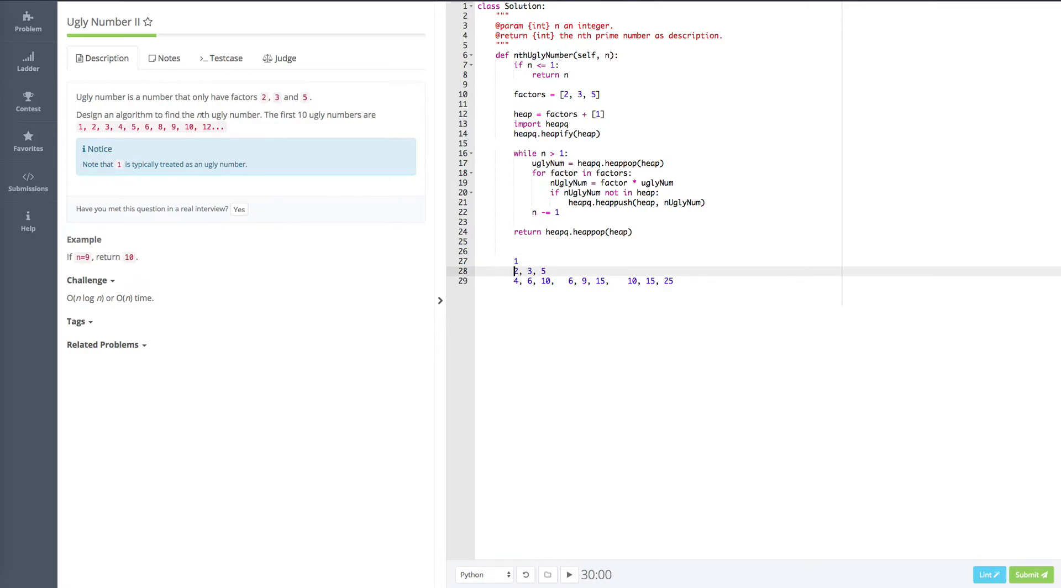
drag(514, 271, 542, 270)
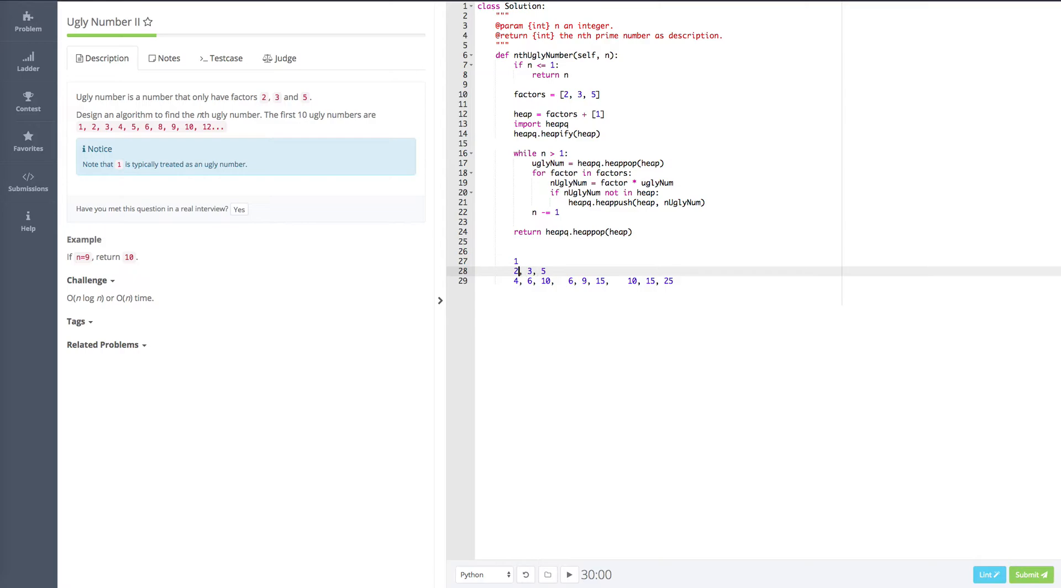
click(515, 281)
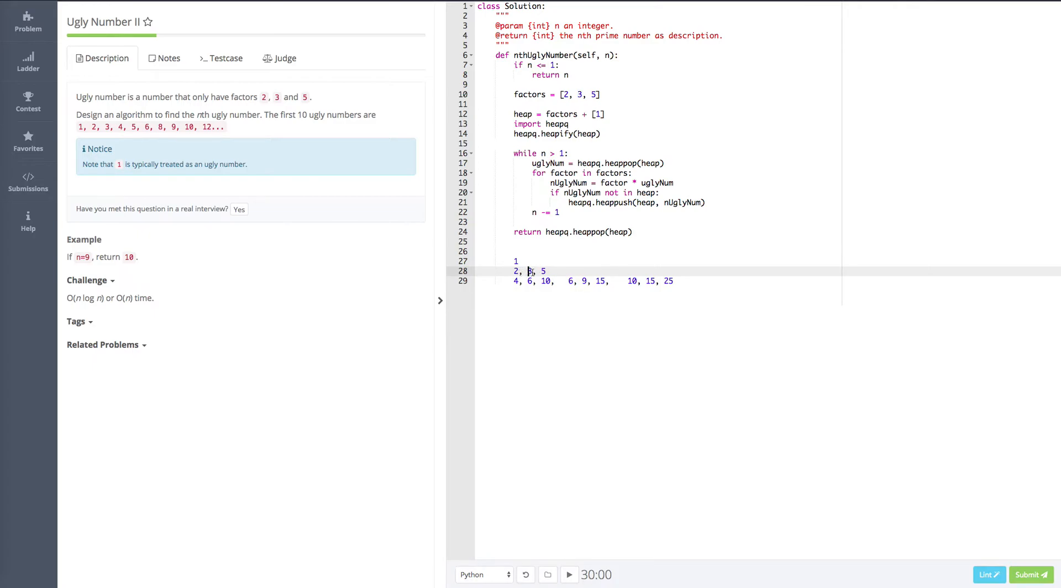
click(597, 281)
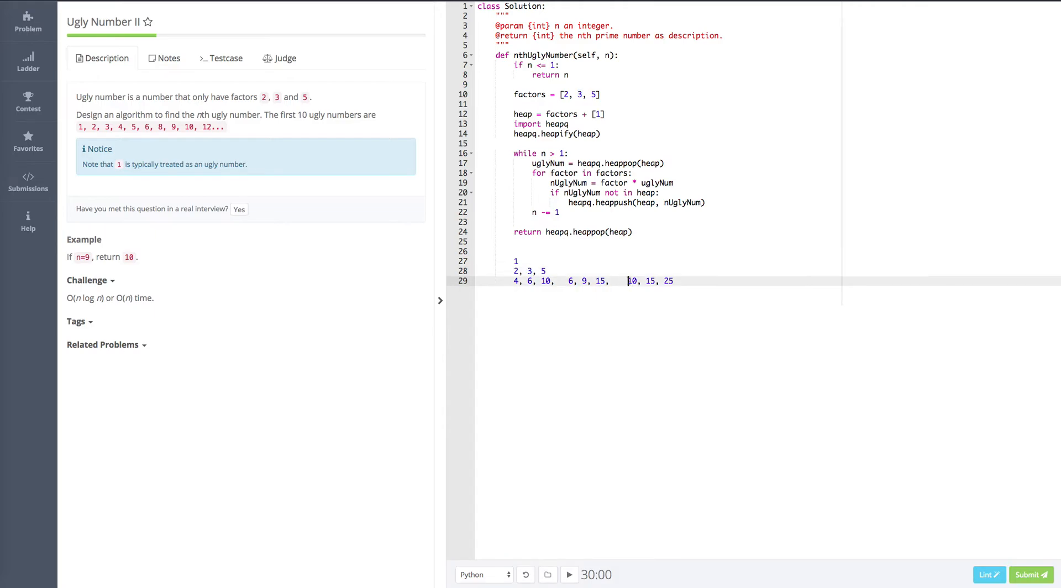
drag(628, 281, 673, 281)
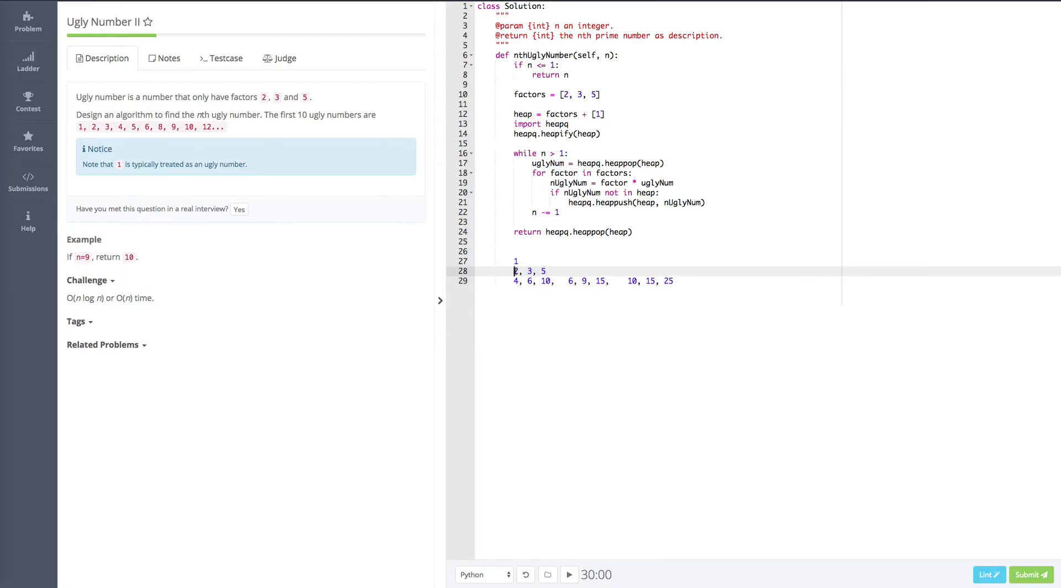
mouse_move(687, 291)
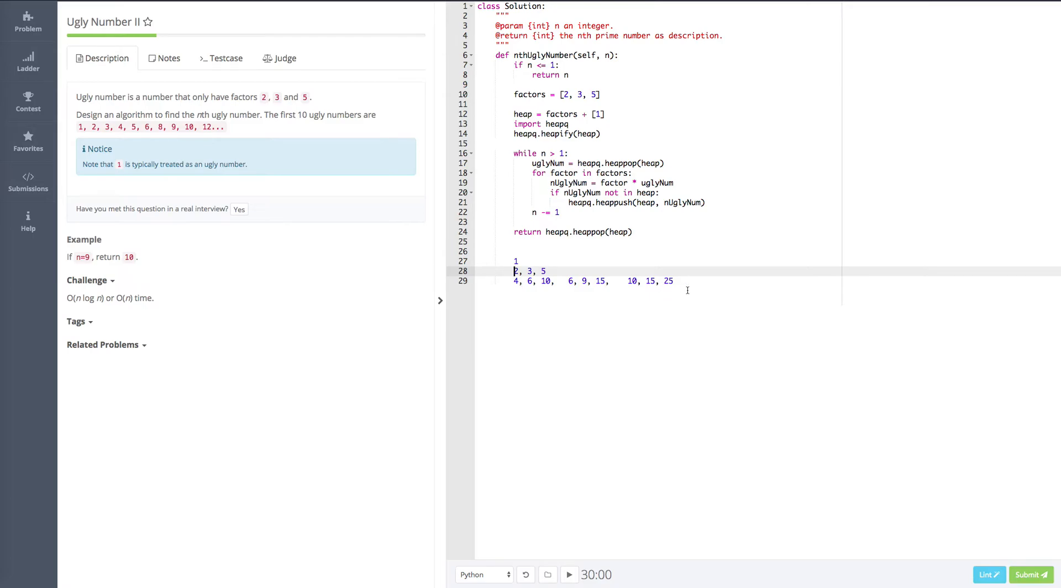
drag(516, 260, 673, 281)
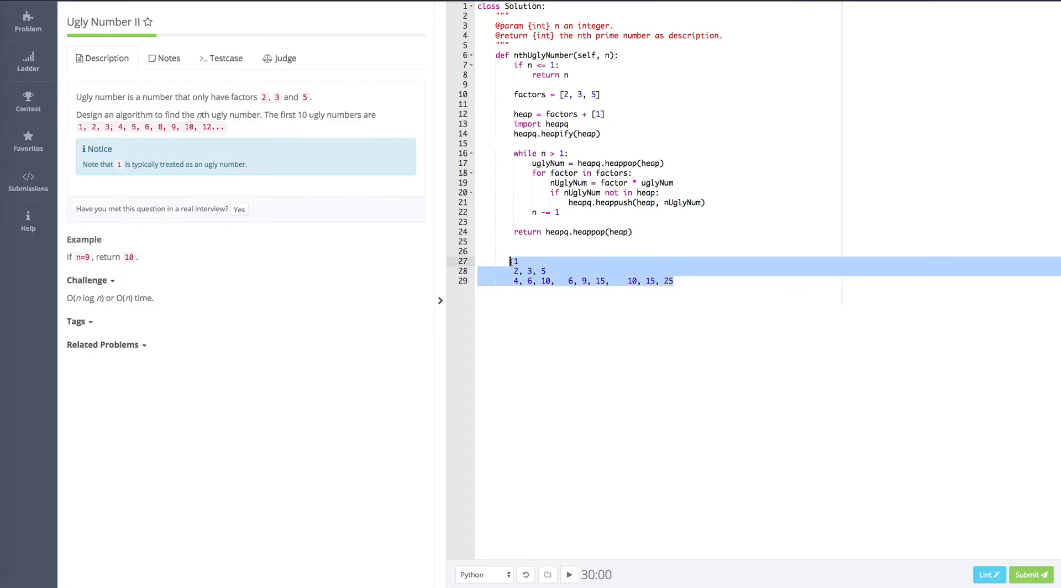
click(578, 281)
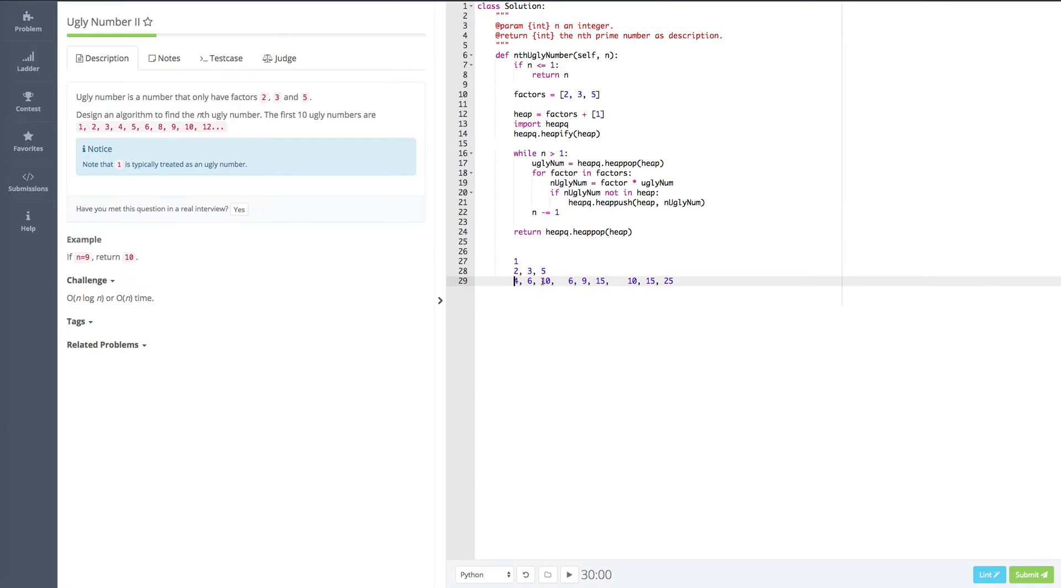
double_click(630, 280)
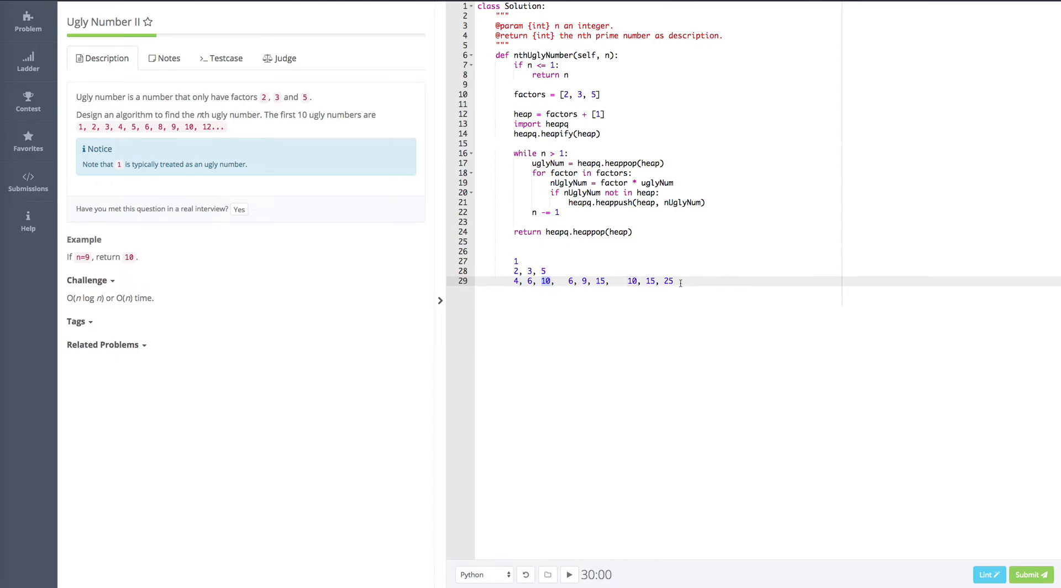
drag(679, 282, 514, 261)
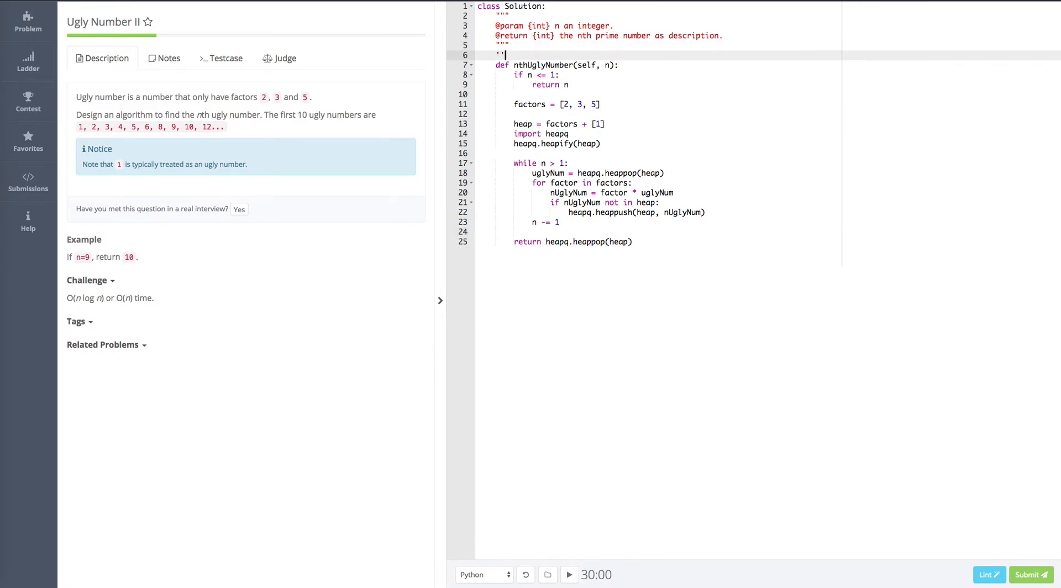
Wrap the 1; 2, 3, 5; multiples notes in ''' quotes above the base case and factors list.
text('''')
text(4, 6, 10,   6, 9, 15,    10, 15, 25)
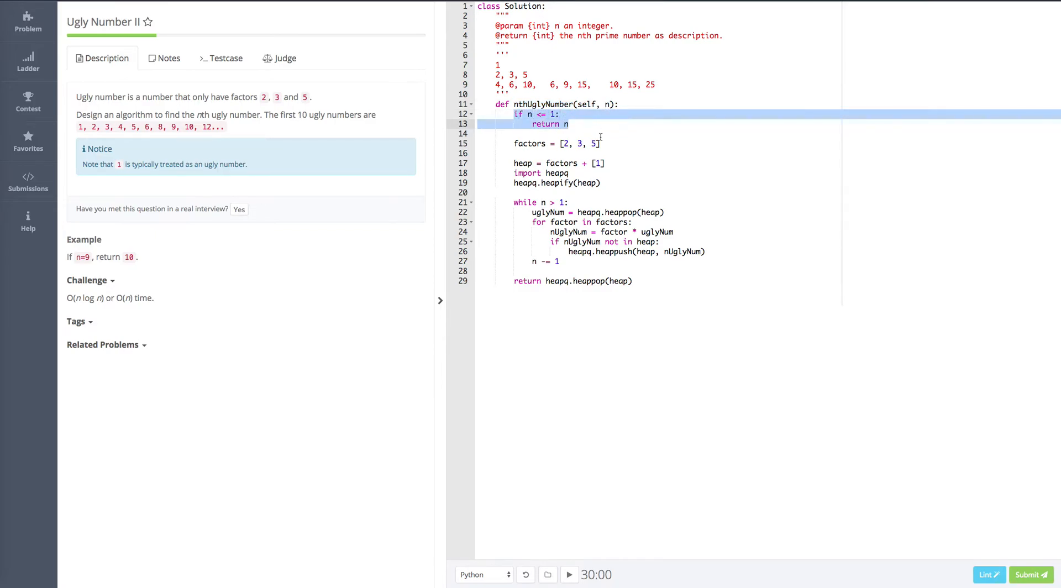
click(554, 114)
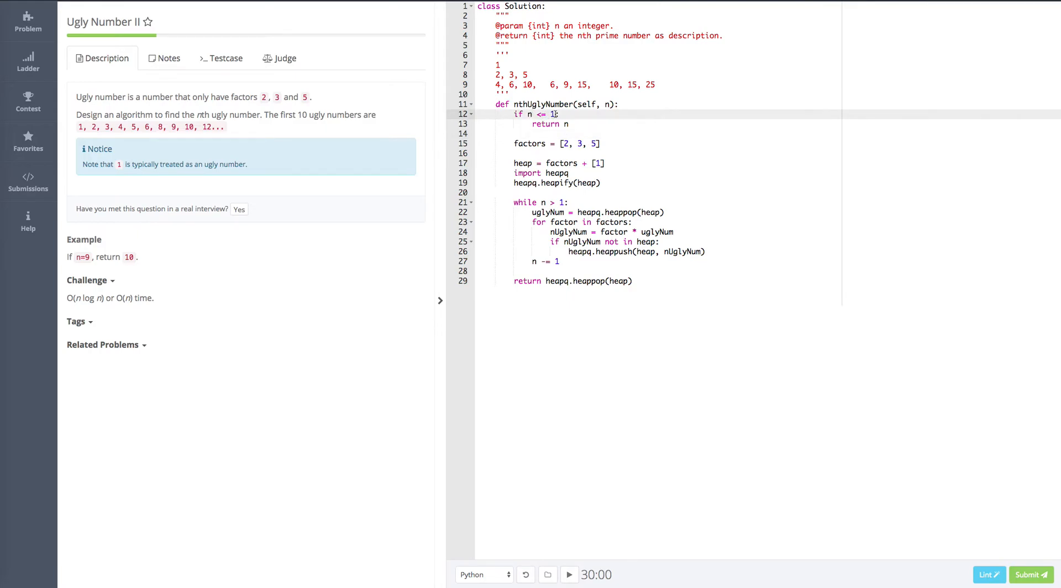
click(534, 143)
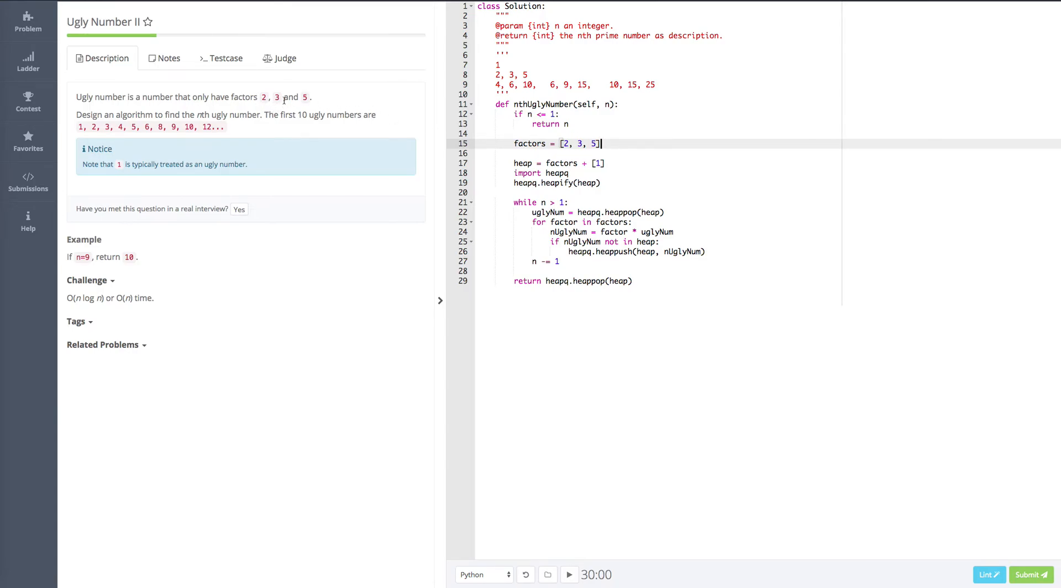
mouse_move(577, 198)
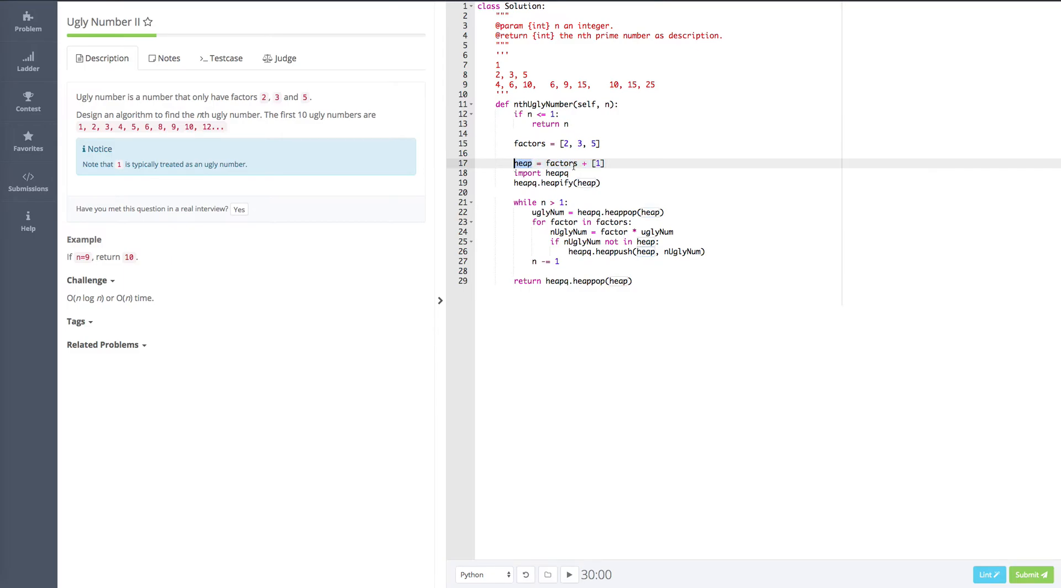
double_click(561, 162)
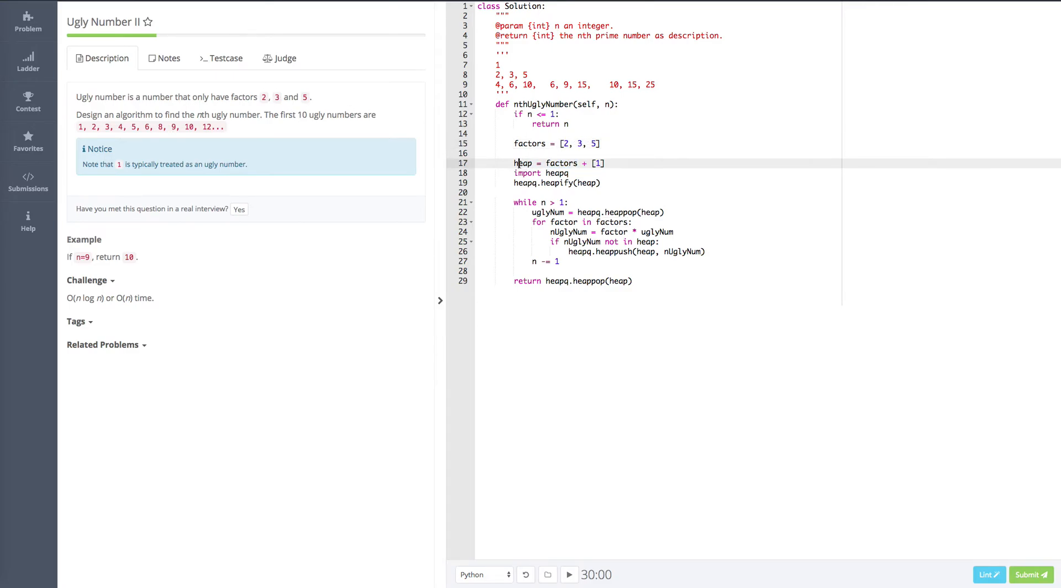
double_click(560, 163)
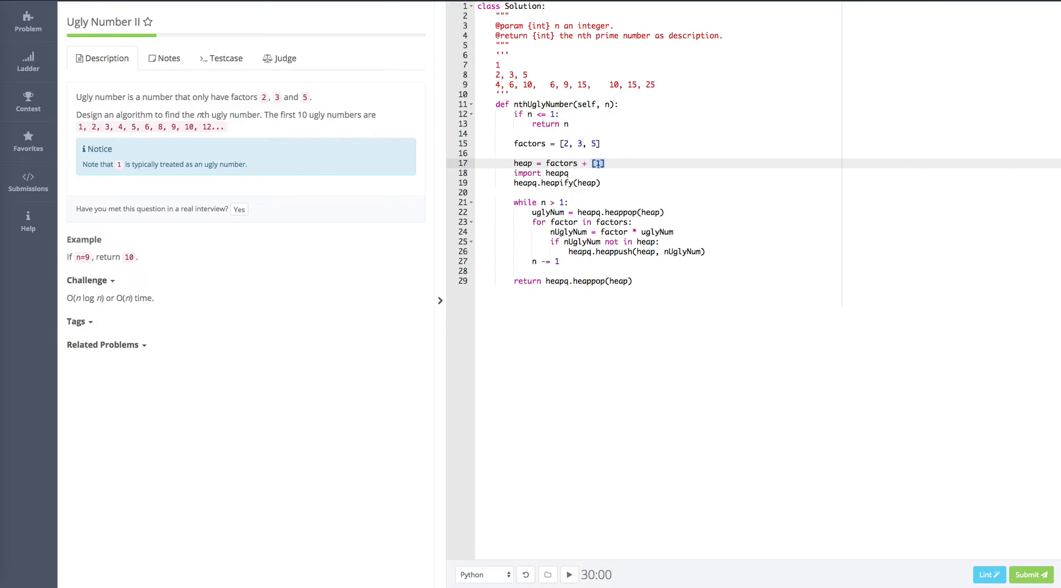
click(607, 162)
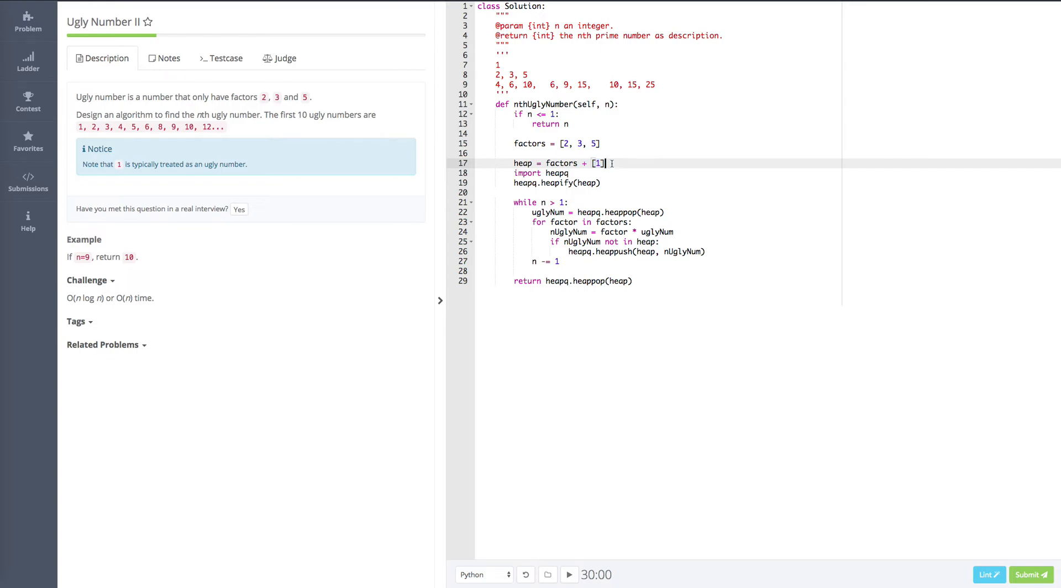
drag(604, 163, 546, 162)
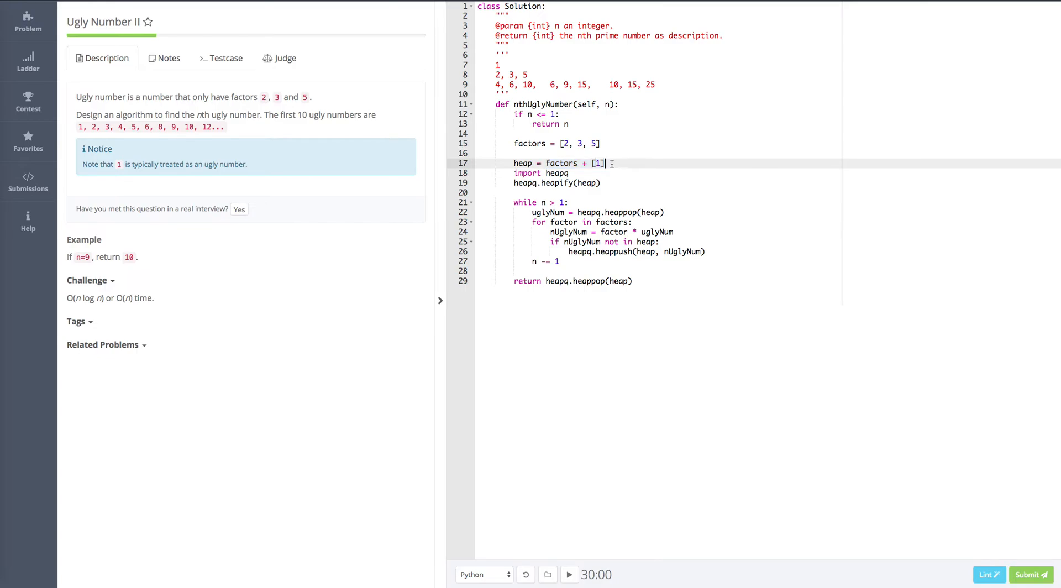
double_click(522, 162)
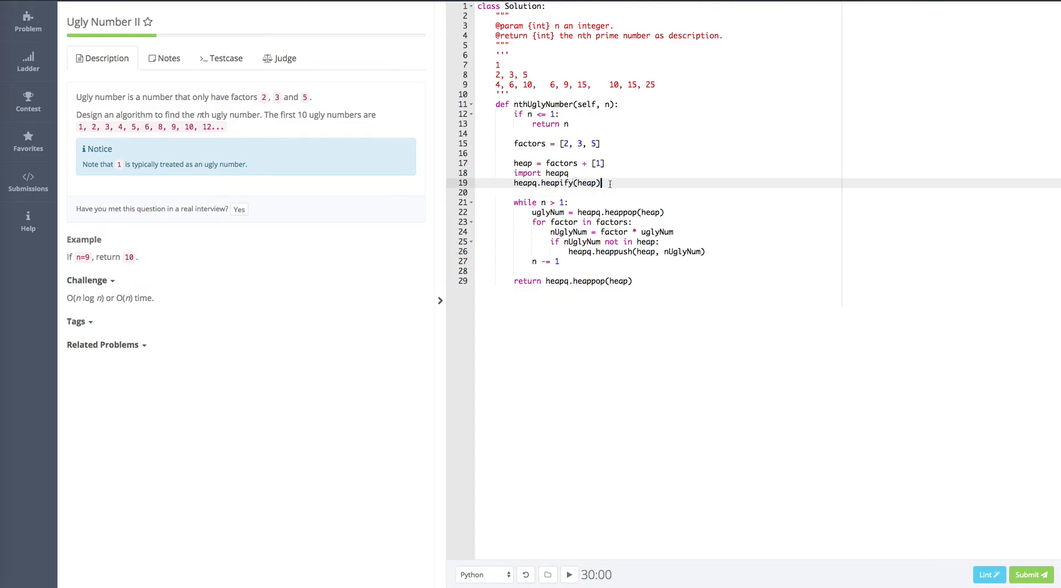
double_click(588, 183)
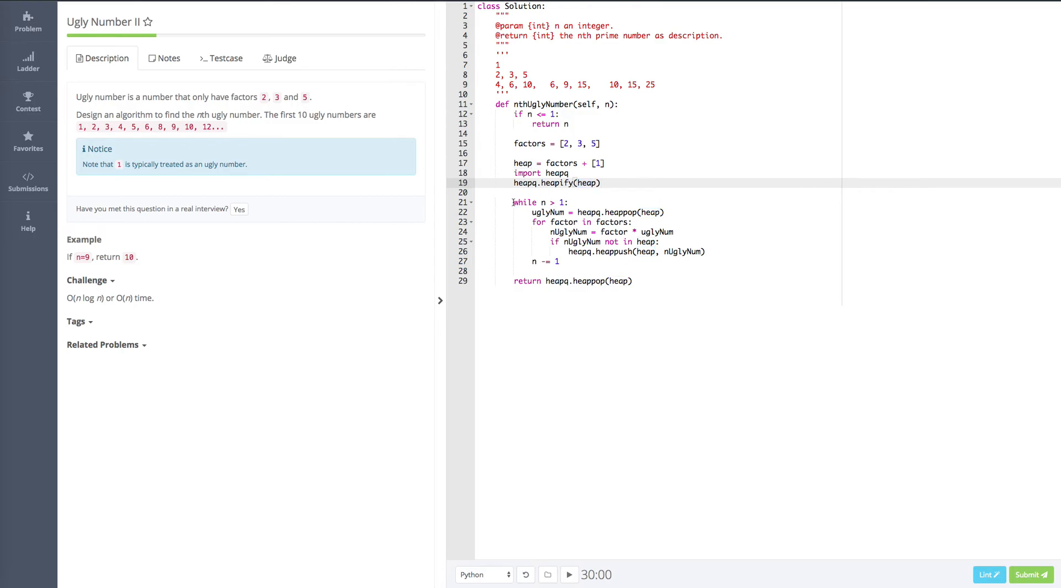
drag(514, 202, 559, 261)
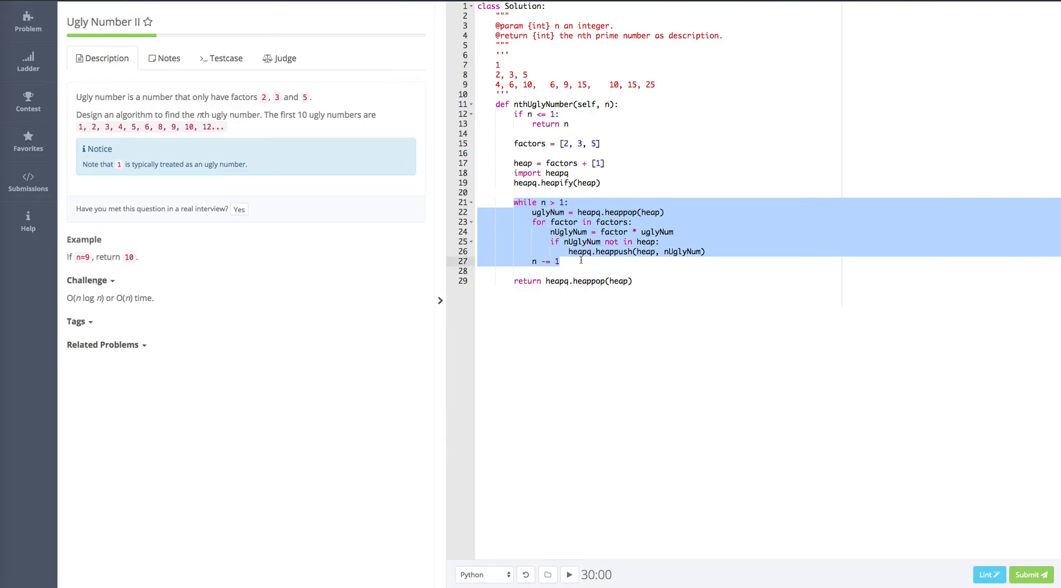
click(565, 203)
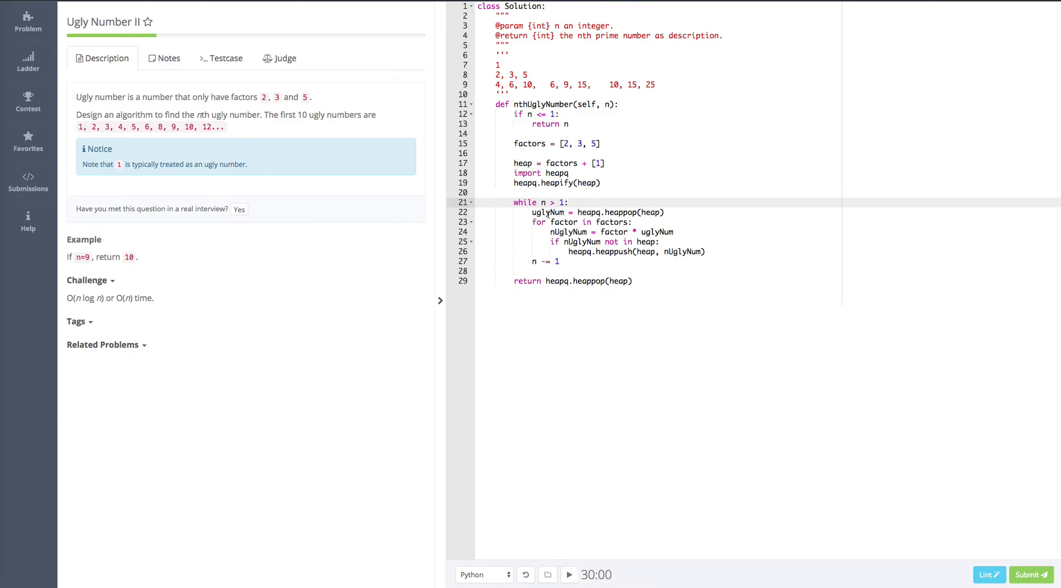
double_click(546, 212)
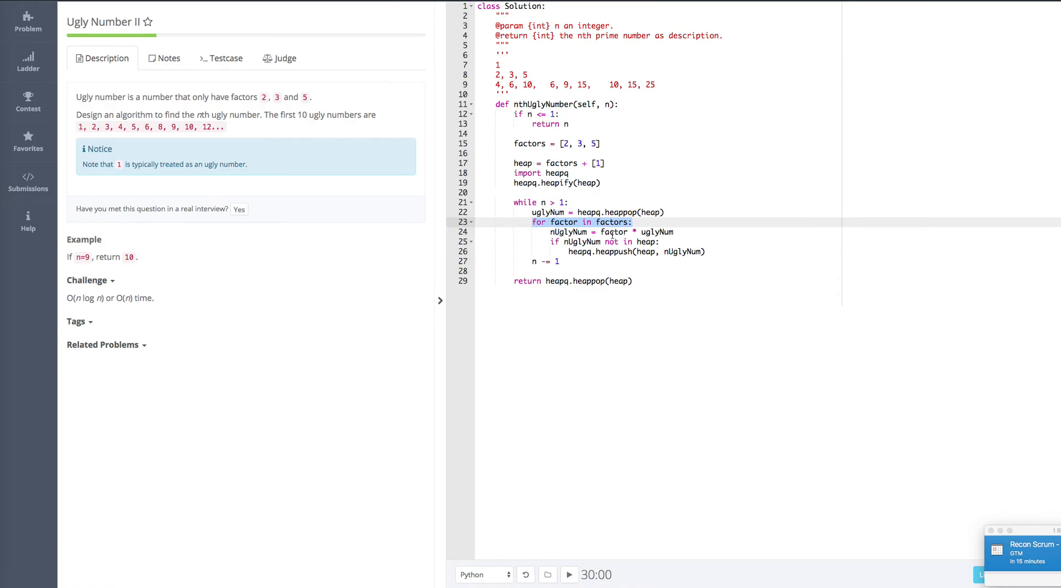
click(601, 232)
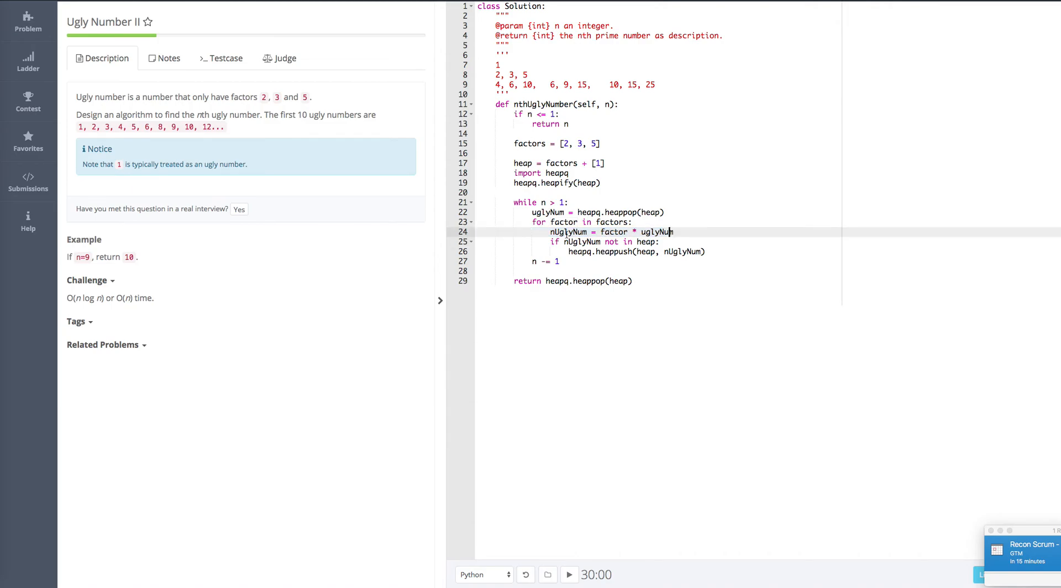
double_click(568, 230)
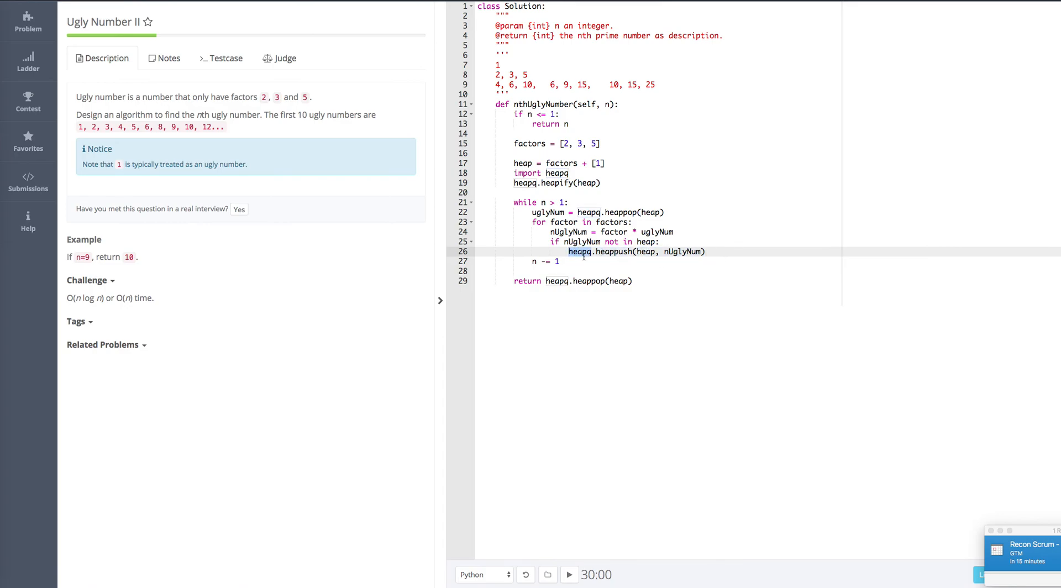
double_click(615, 251)
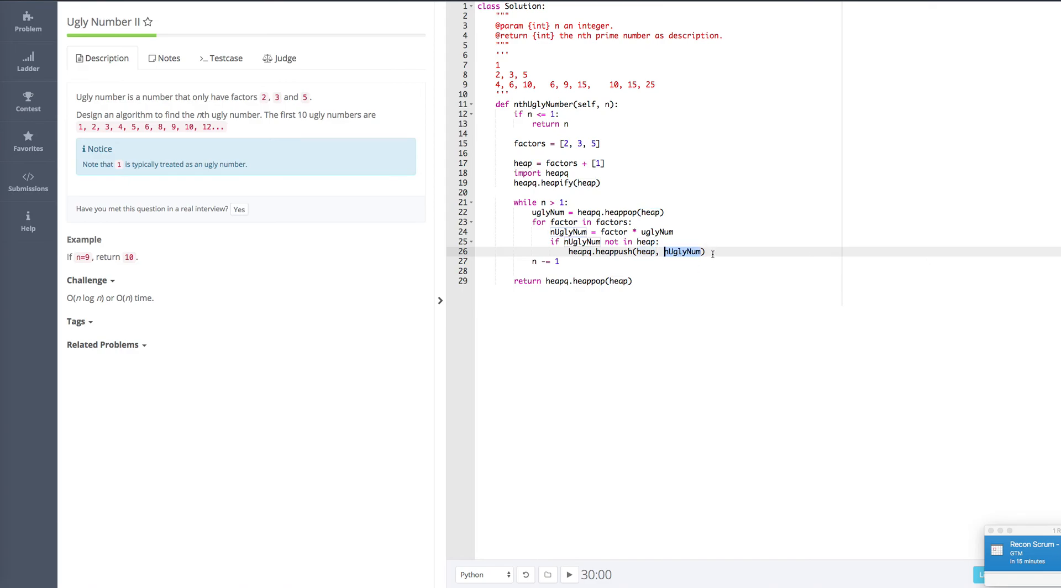
mouse_move(735, 253)
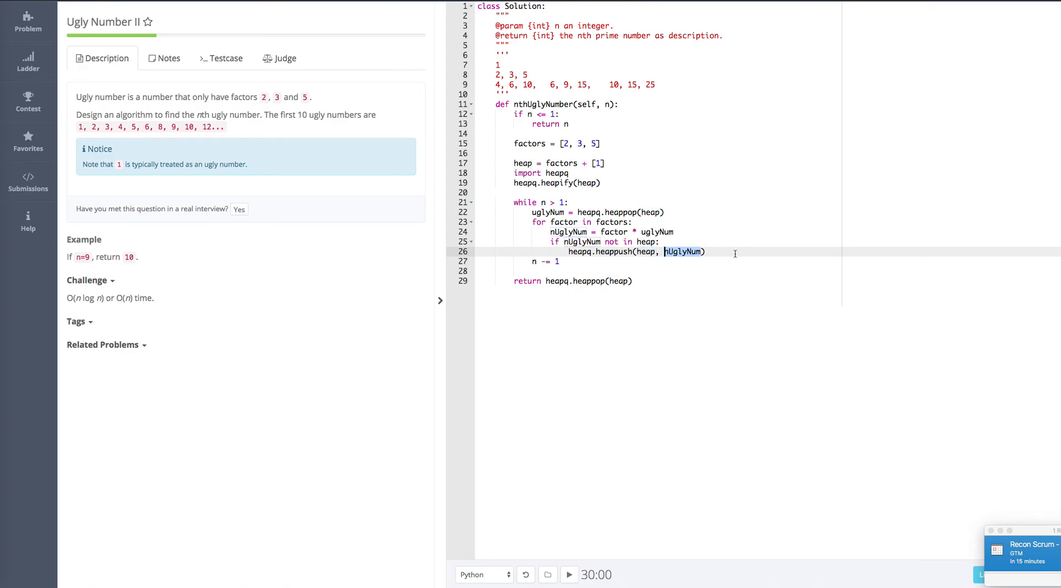
click(532, 261)
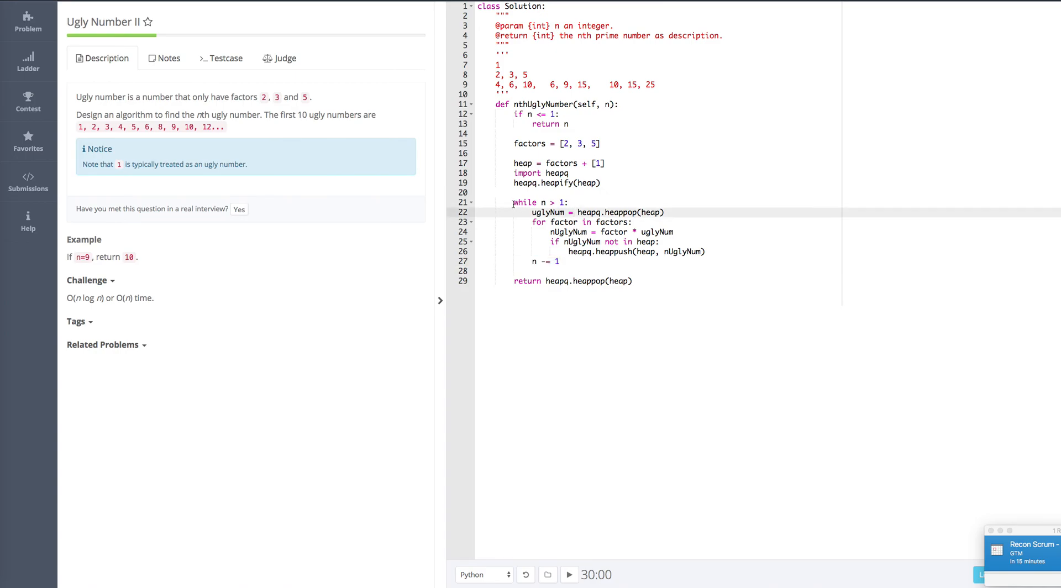
drag(514, 201, 559, 262)
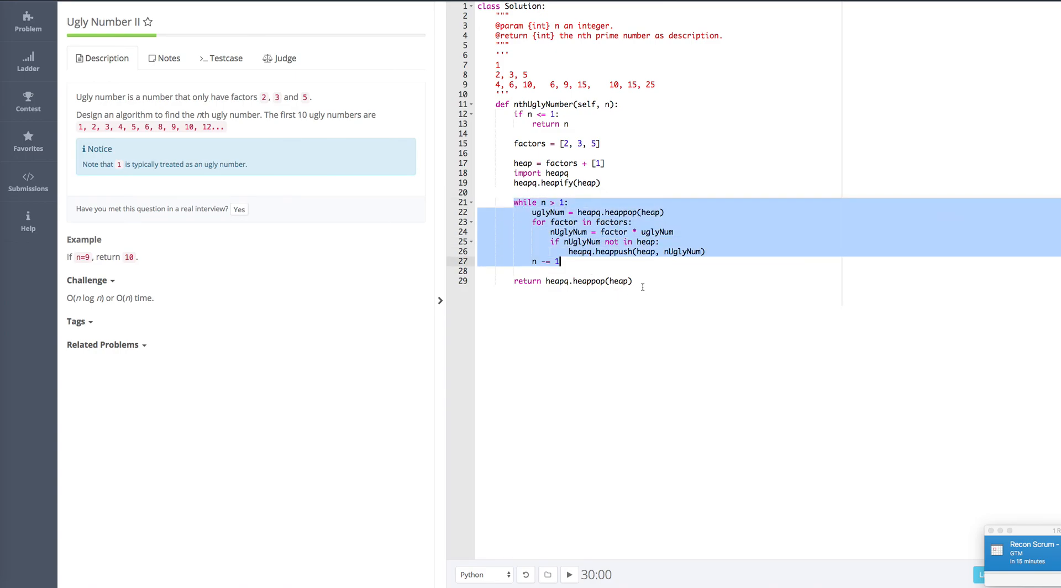
click(515, 281)
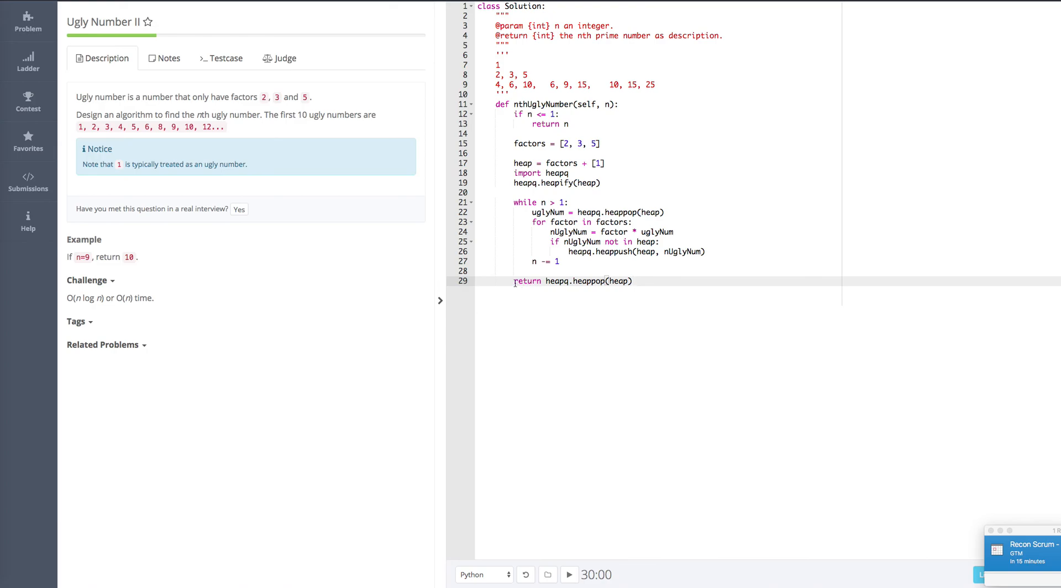
double_click(583, 280)
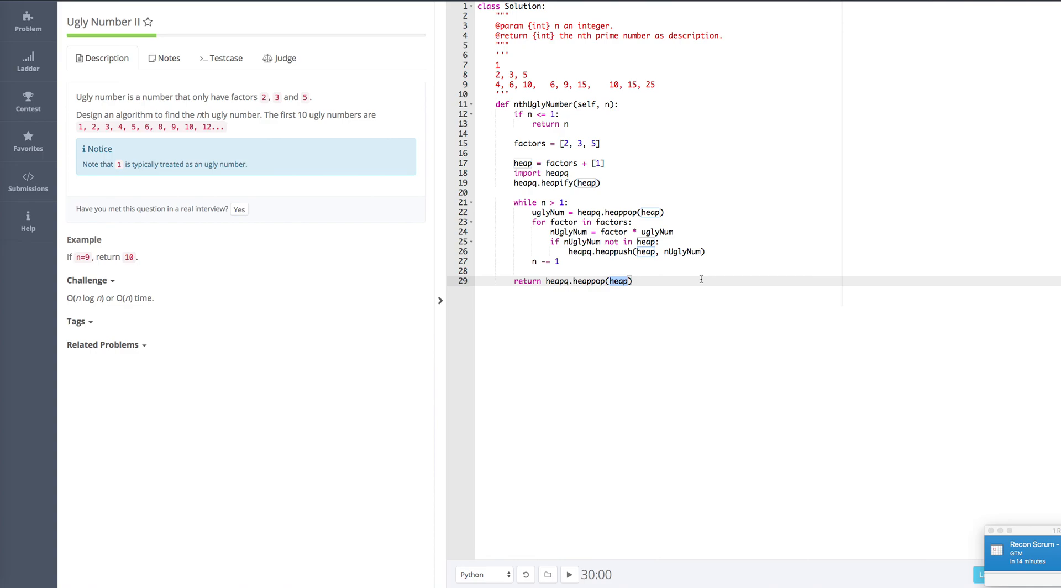
click(634, 281)
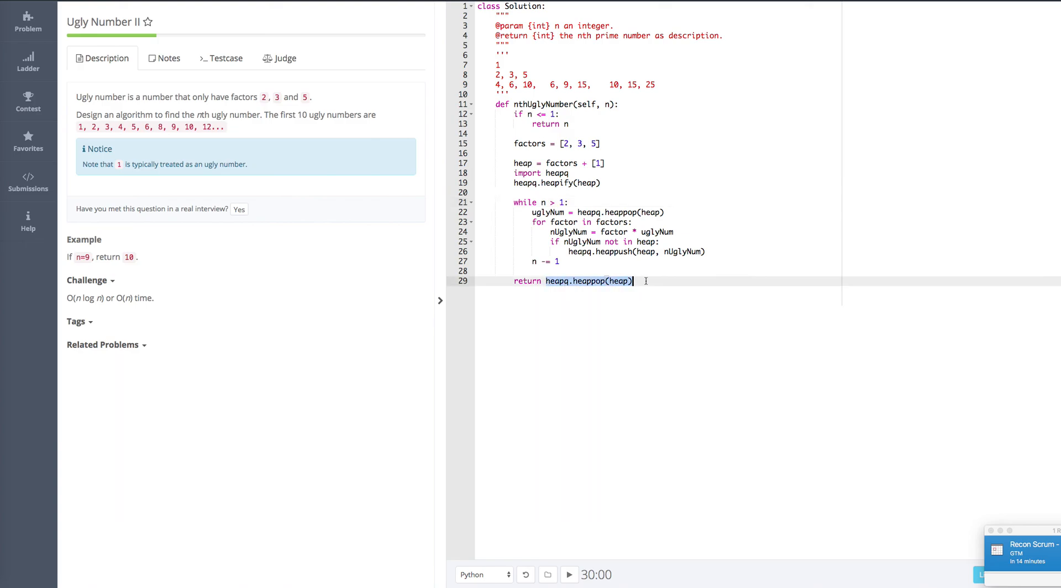
mouse_move(546, 261)
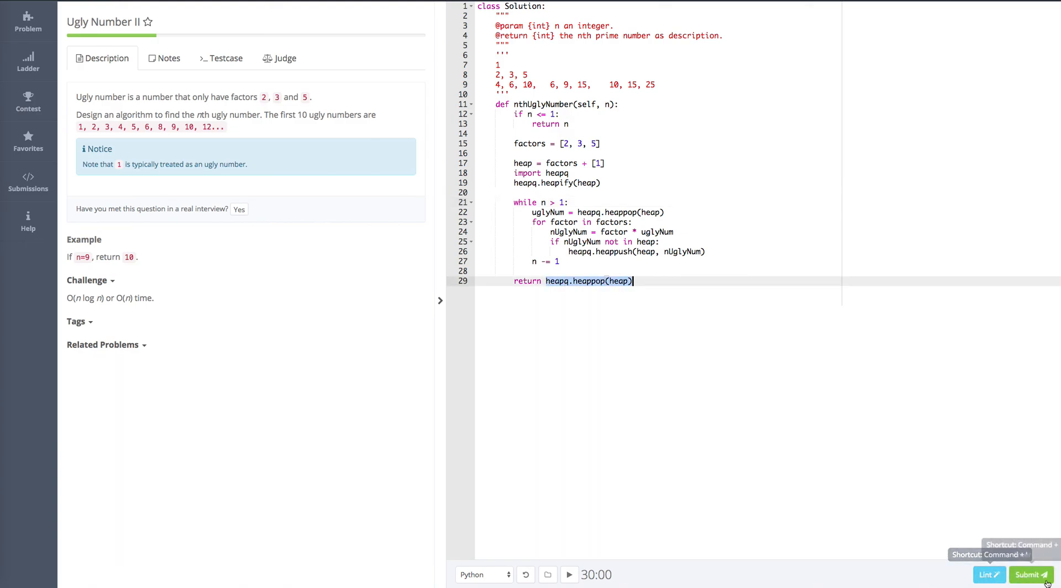
Submit the solution and view the Accepted result with 100% test cases passed.
click(1031, 575)
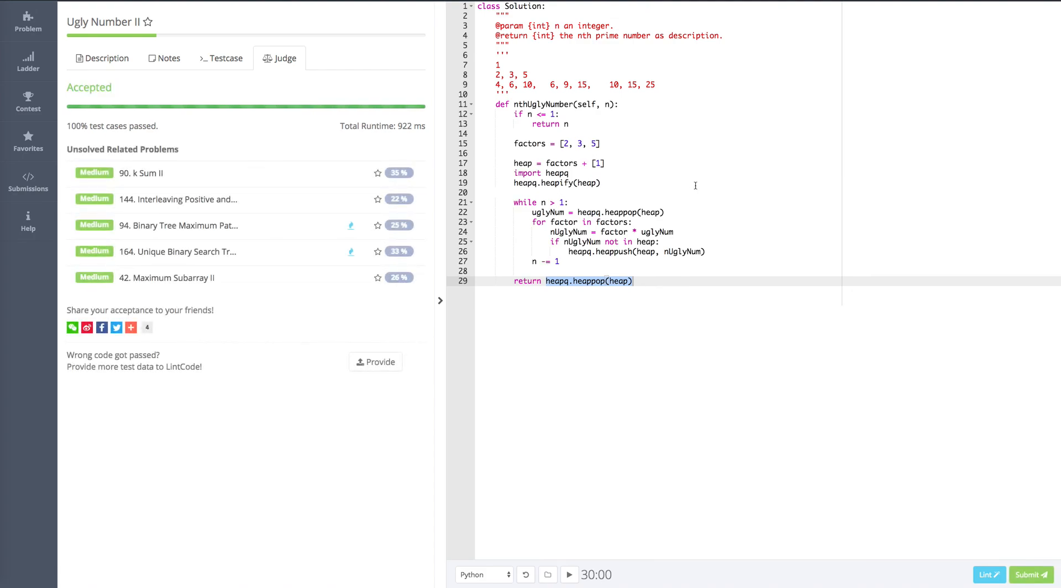
click(570, 202)
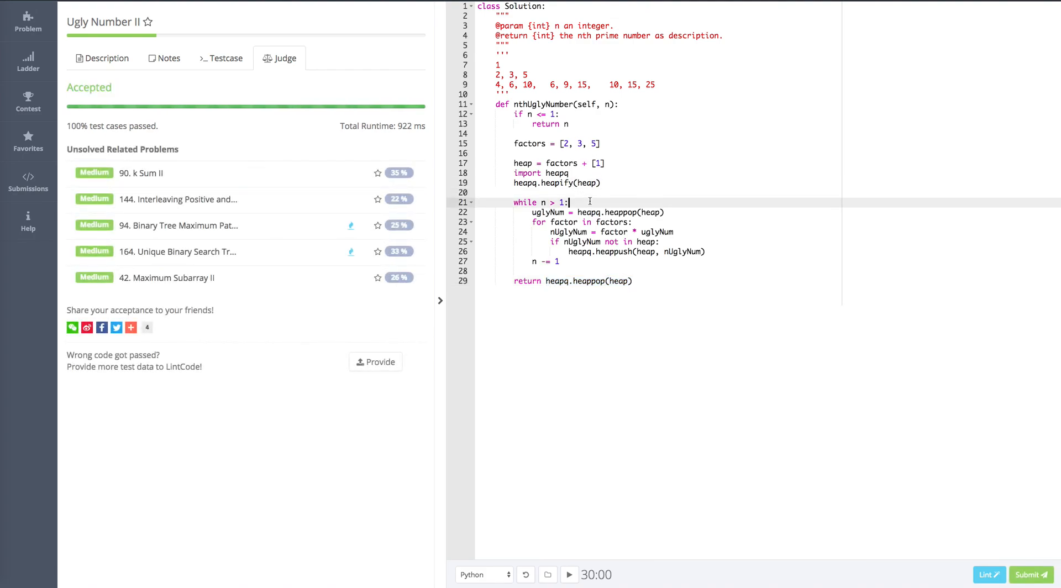
mouse_move(779, 101)
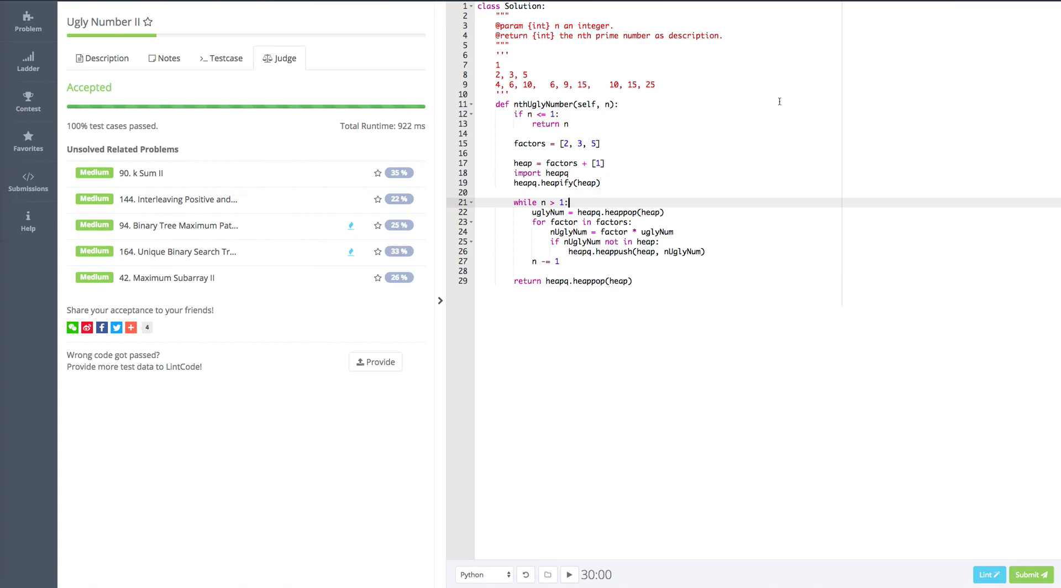